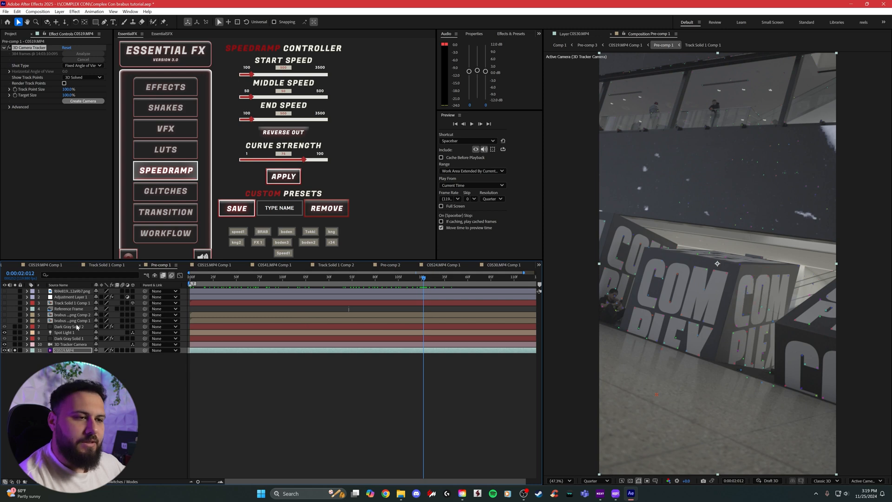
- Solo the Element cube layer, scrub frames to check its rotation, and select Spot Light 1
{"action": "left_click", "coordinate": [70, 343]}
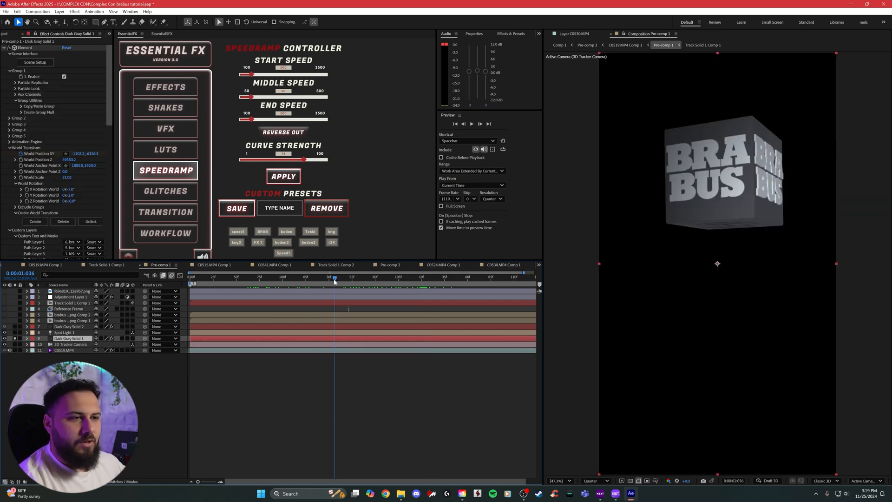
{"action": "left_click", "coordinate": [432, 279]}
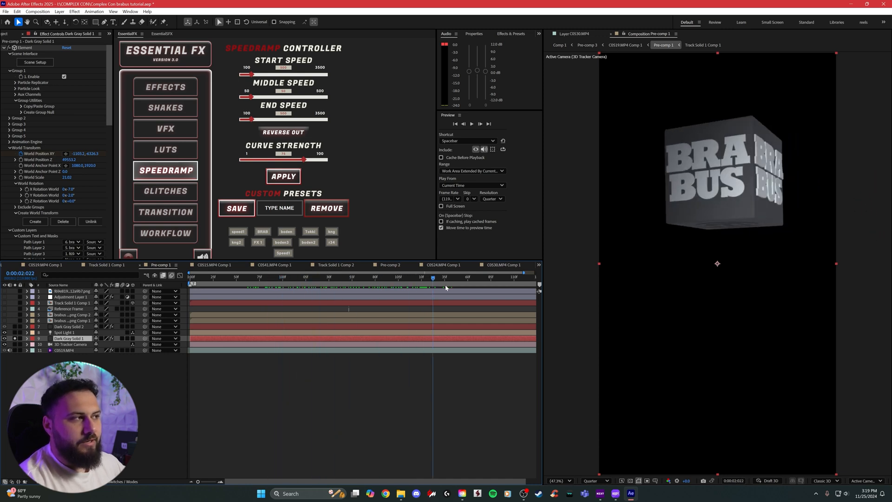
{"action": "left_click", "coordinate": [382, 278]}
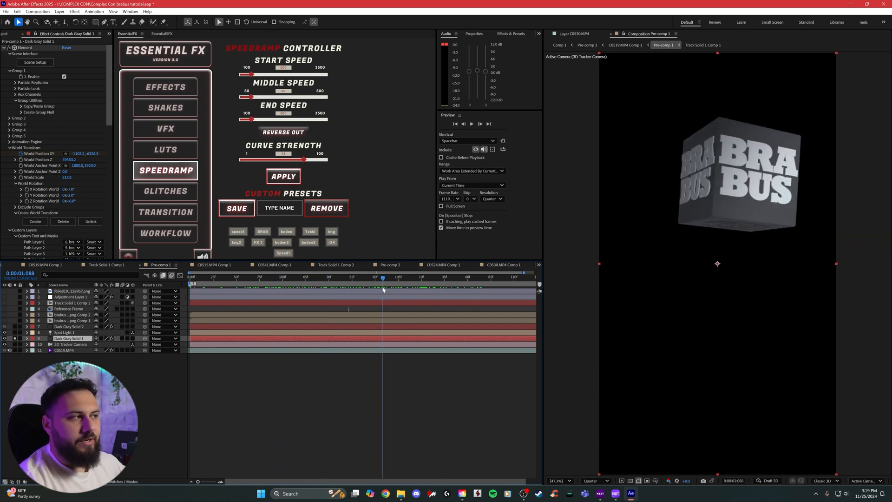
{"action": "left_click", "coordinate": [225, 277]}
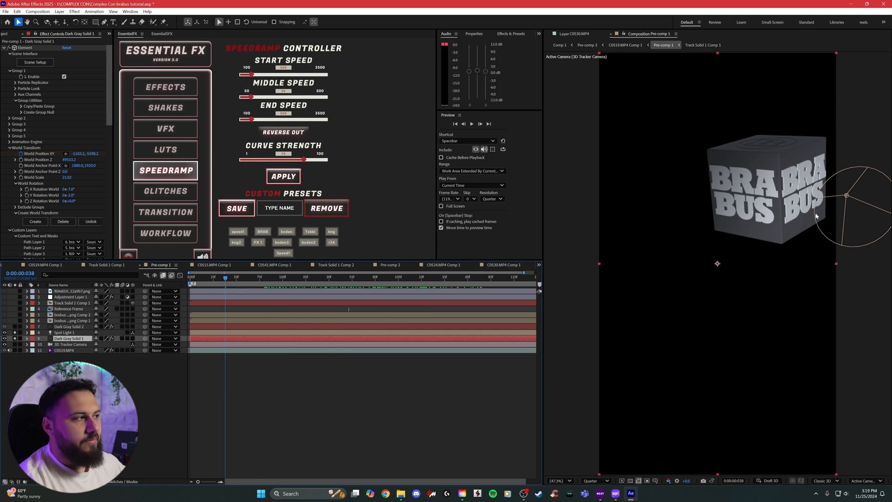
{"action": "left_click", "coordinate": [67, 332]}
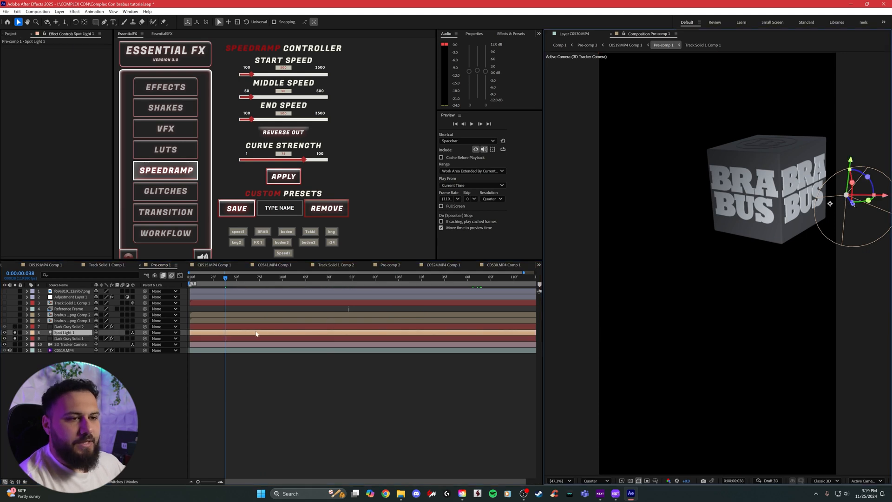
- Reposition Spot Light 1 beside the cube, then unsolo to view the lit cube in the composite
{"action": "left_click", "coordinate": [230, 277]}
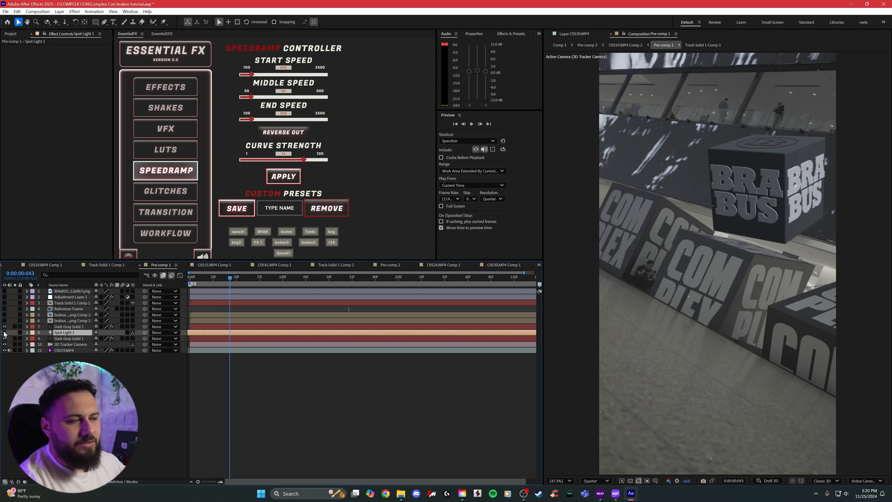
{"action": "left_click", "coordinate": [4, 326]}
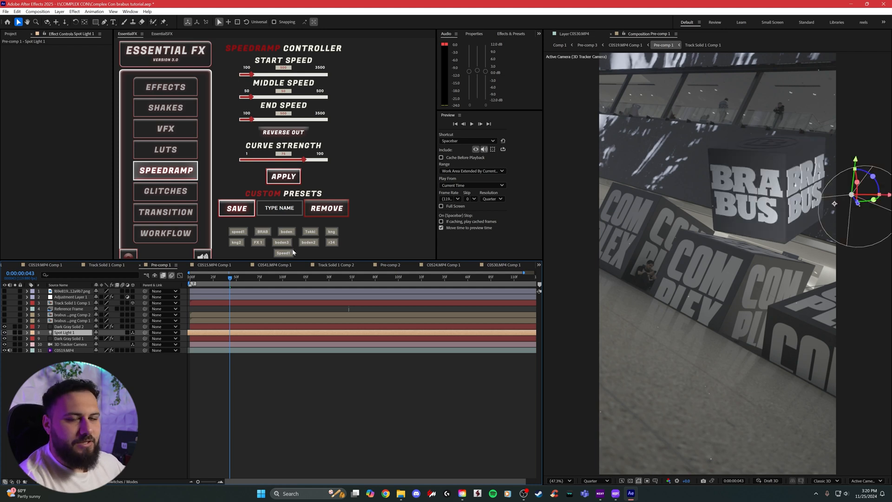
{"action": "left_click", "coordinate": [68, 332]}
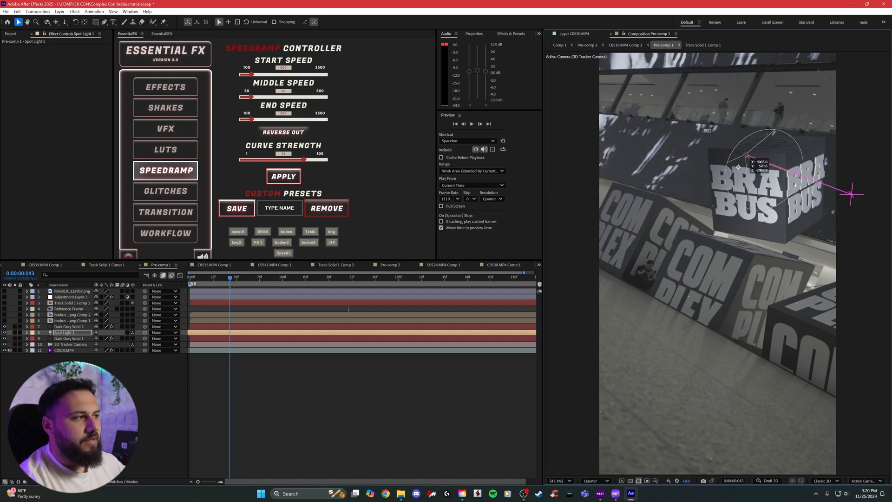
{"action": "left_click", "coordinate": [69, 326]}
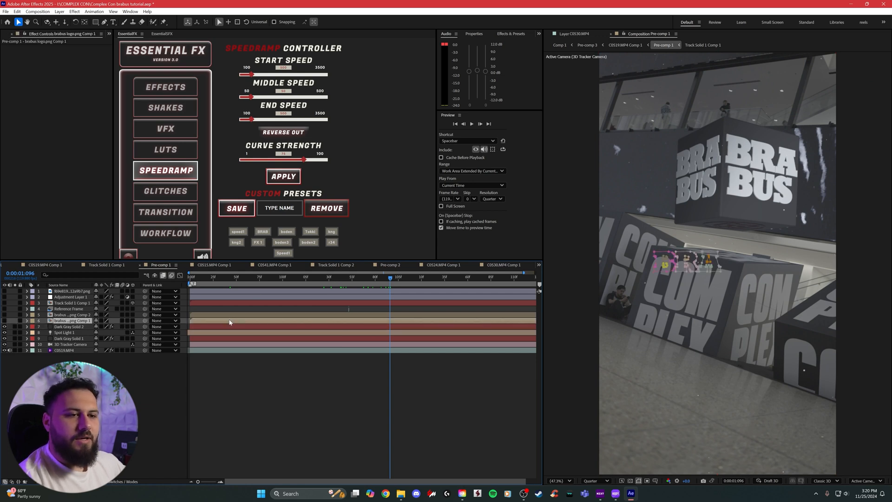
{"action": "left_click", "coordinate": [71, 344]}
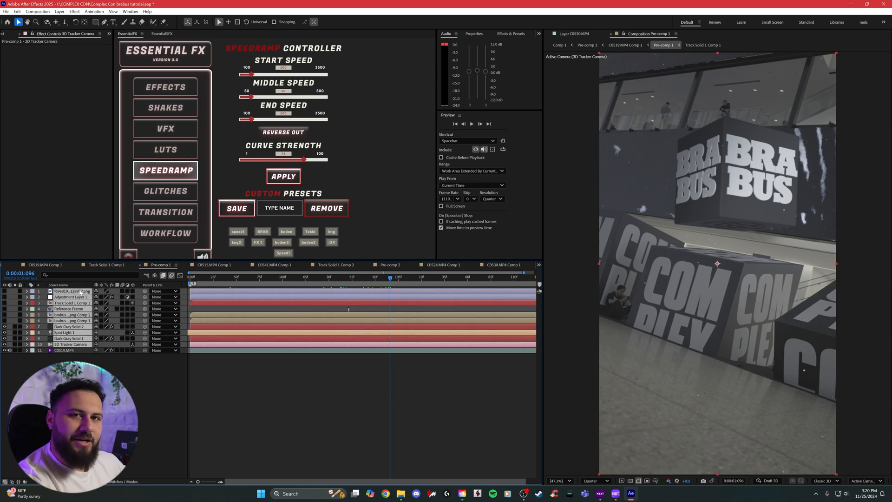
- Switch to the comp holding only C0519.MP4 and start 3D camera tracking on it
{"action": "left_click", "coordinate": [165, 233]}
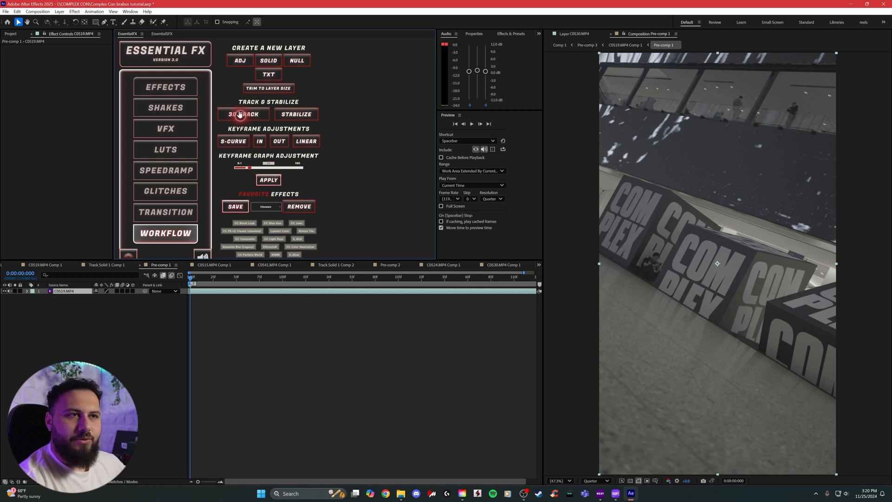
{"action": "left_click", "coordinate": [242, 115]}
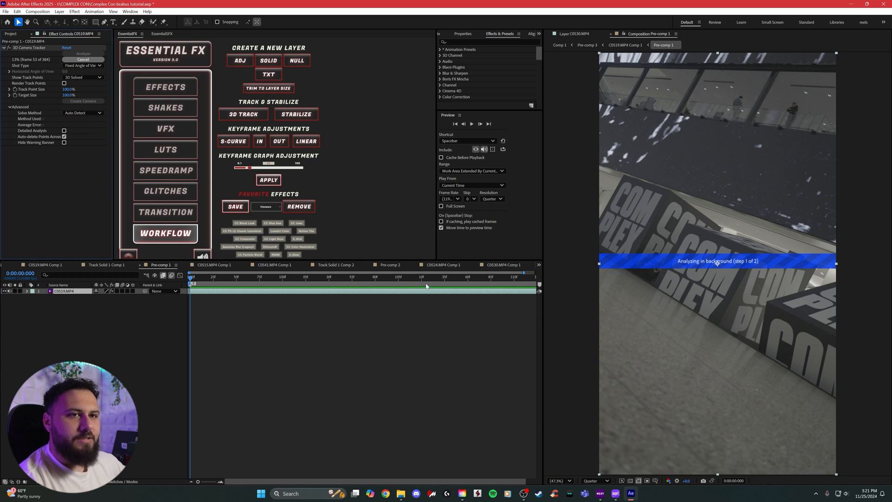
{"action": "mouse_move", "coordinate": [803, 224]}
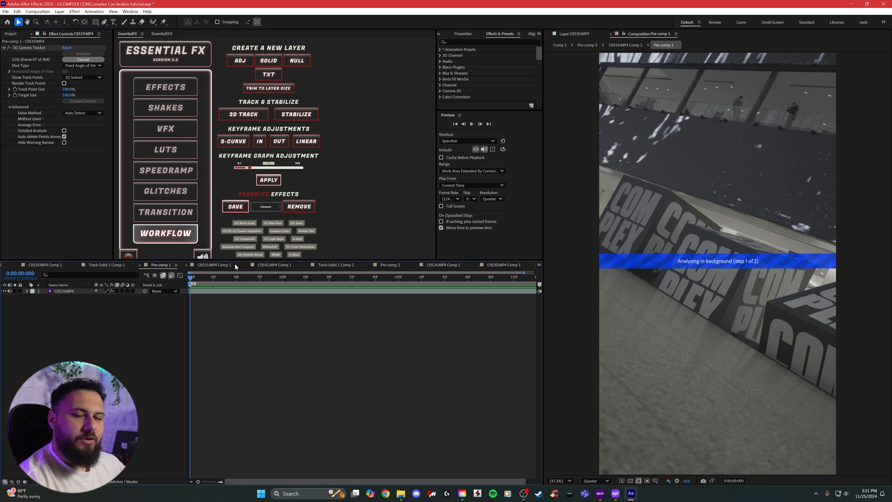
{"action": "mouse_move", "coordinate": [307, 364]}
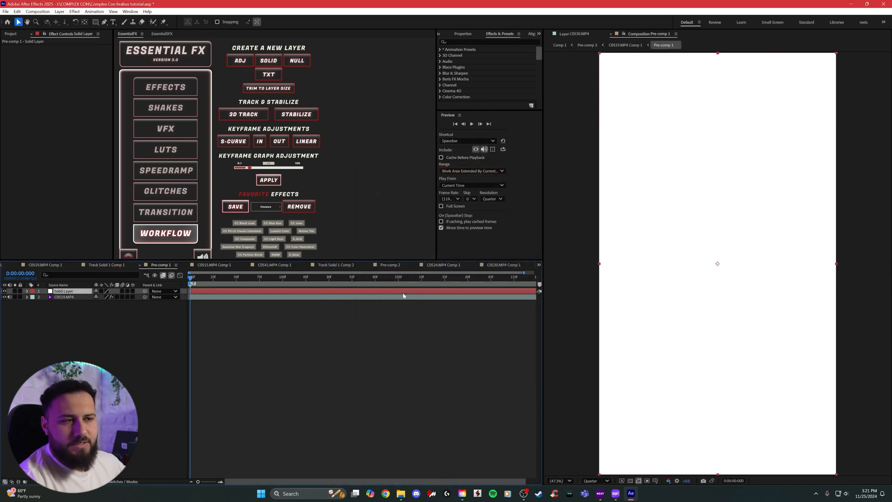
- Search 'element' in Effects & Presets and apply Element to the solid layer
{"action": "left_click", "coordinate": [486, 42]}
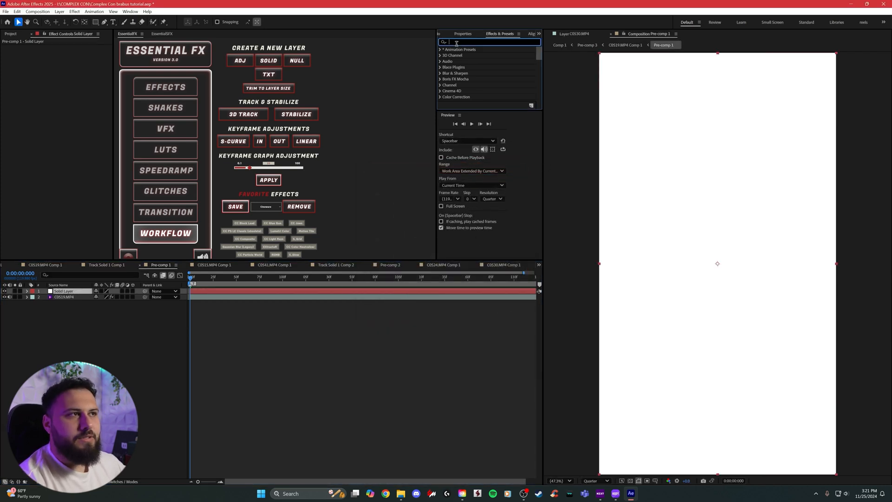
{"action": "type", "text": "e"}
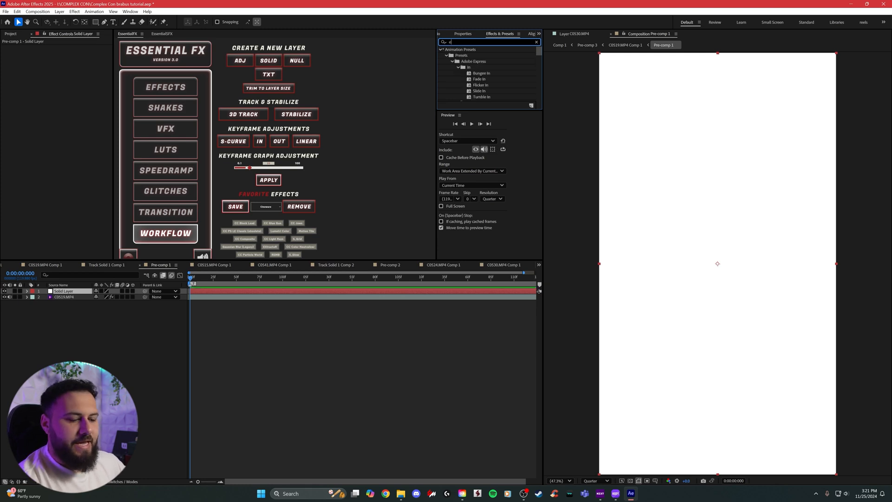
{"action": "type", "text": "leme"}
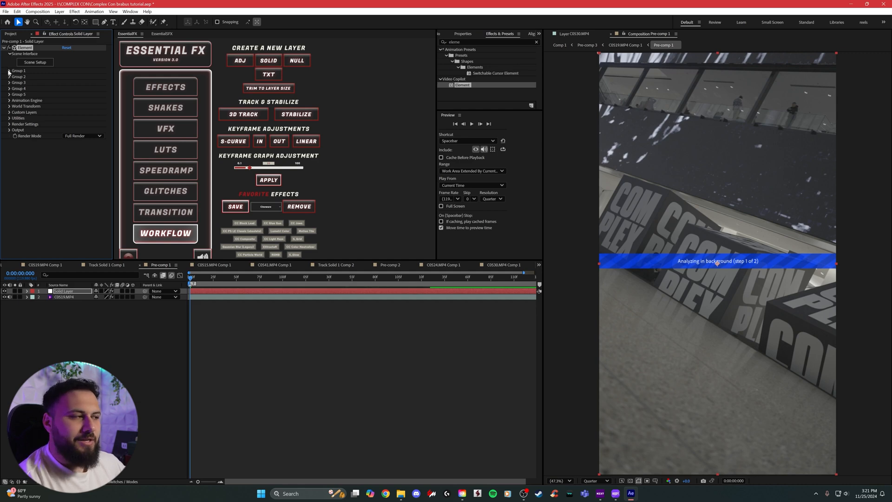
{"action": "left_click", "coordinate": [266, 278]}
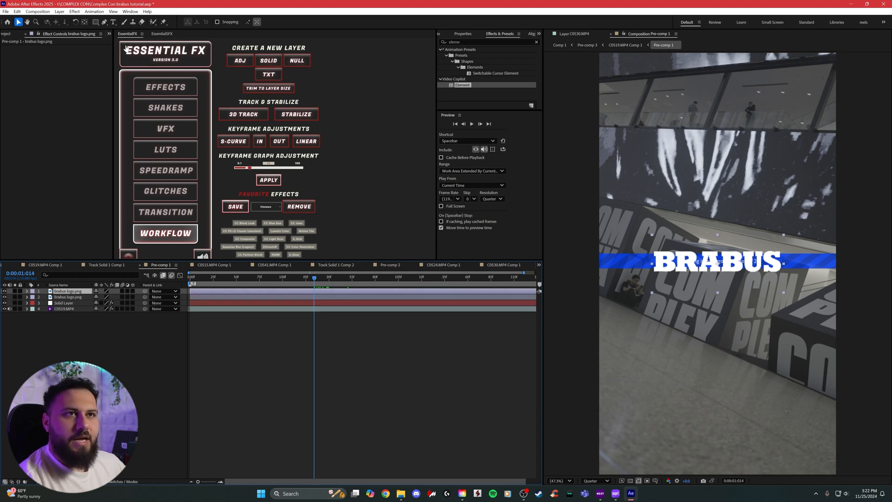
- Import the BRABUS logo, mask one copy down to BRA, and pre-compose the masked logo layers
{"action": "left_click", "coordinate": [103, 22]}
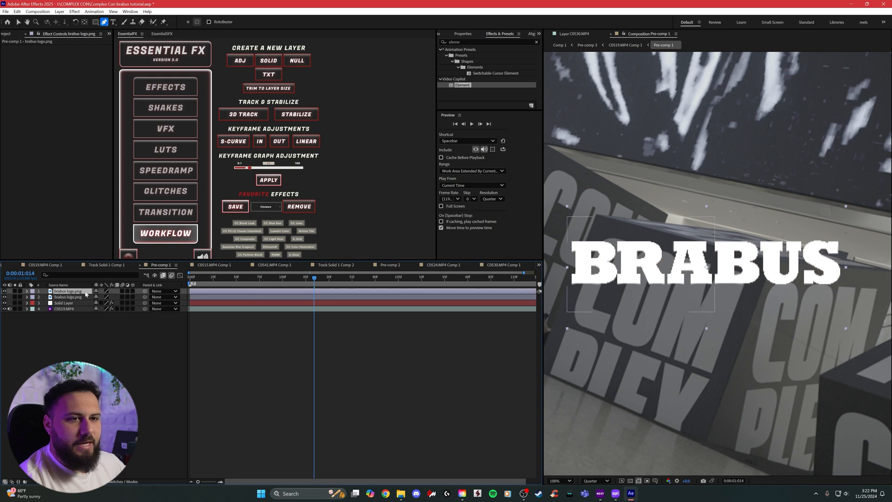
{"action": "left_click", "coordinate": [27, 291]}
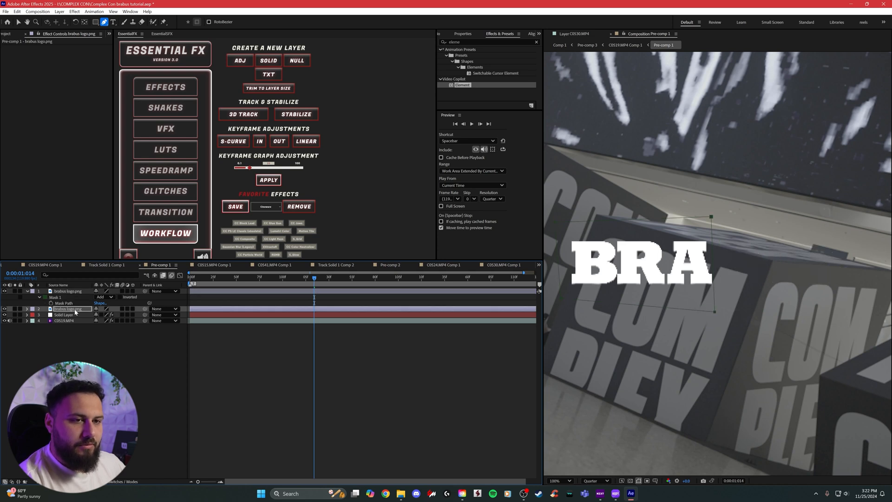
{"action": "left_click", "coordinate": [26, 309]}
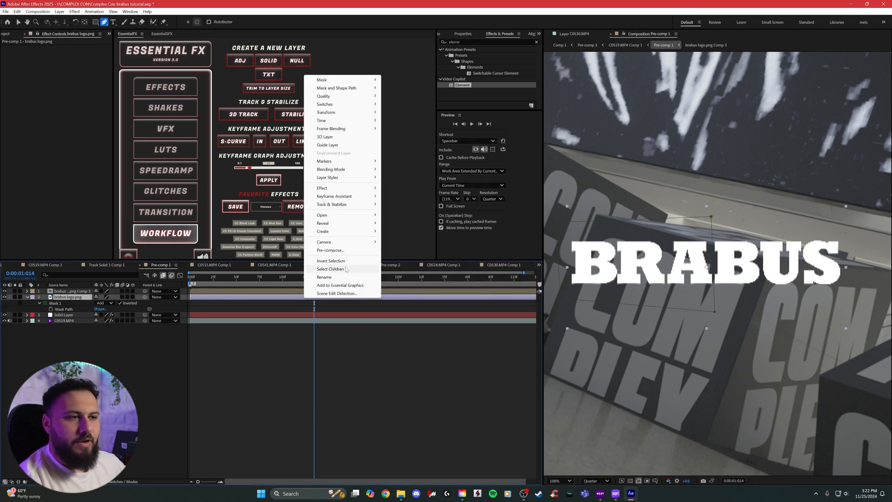
{"action": "left_click", "coordinate": [330, 250]}
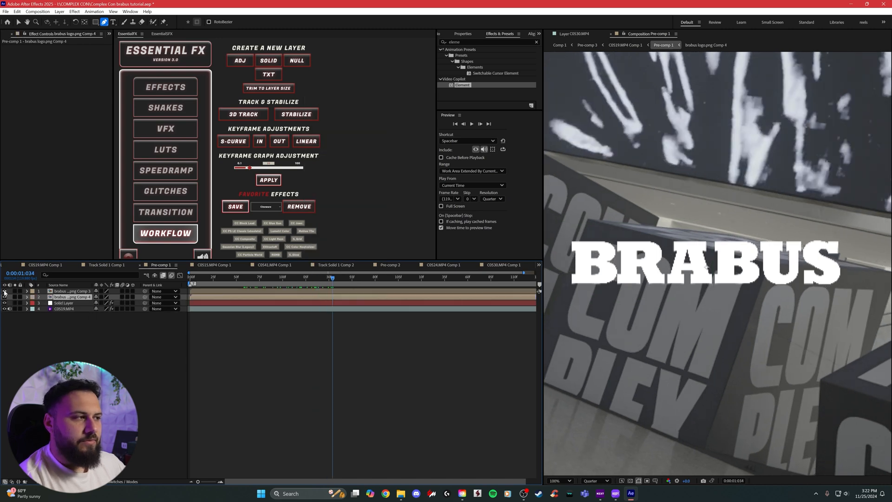
{"action": "left_click", "coordinate": [554, 481]}
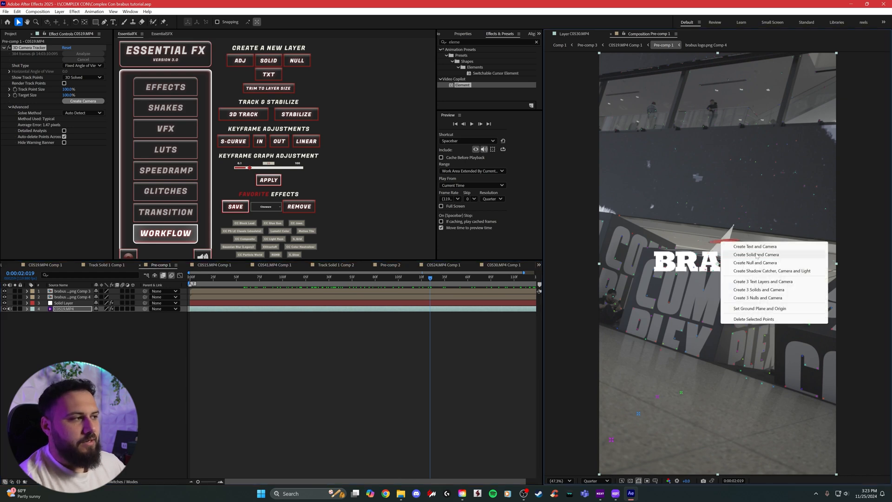
{"action": "mouse_move", "coordinate": [755, 262]}
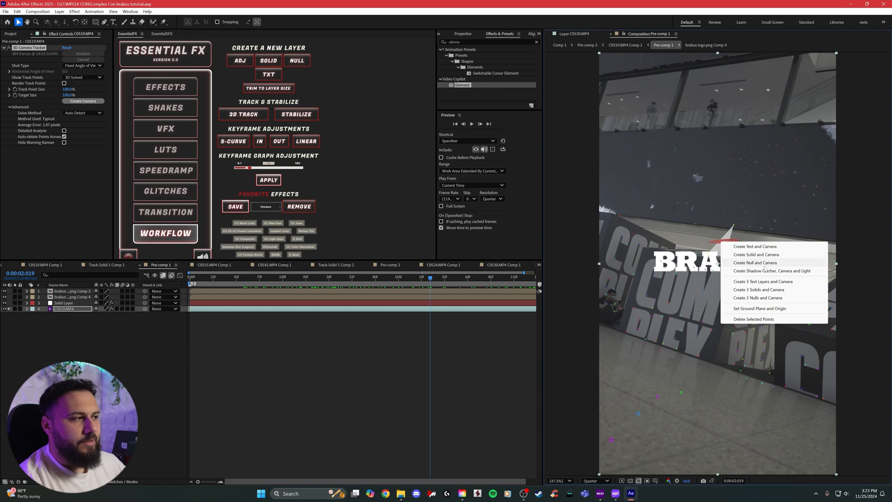
{"action": "left_click", "coordinate": [756, 262]}
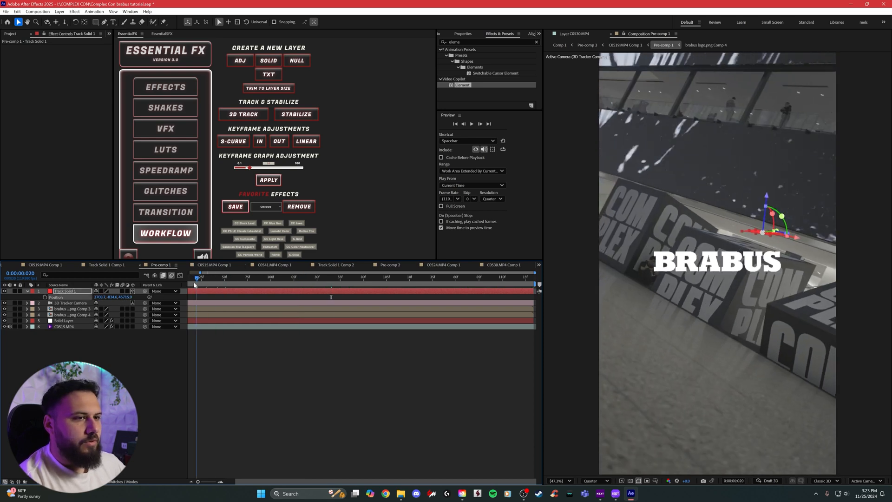
{"action": "key", "text": "ctrl+s"}
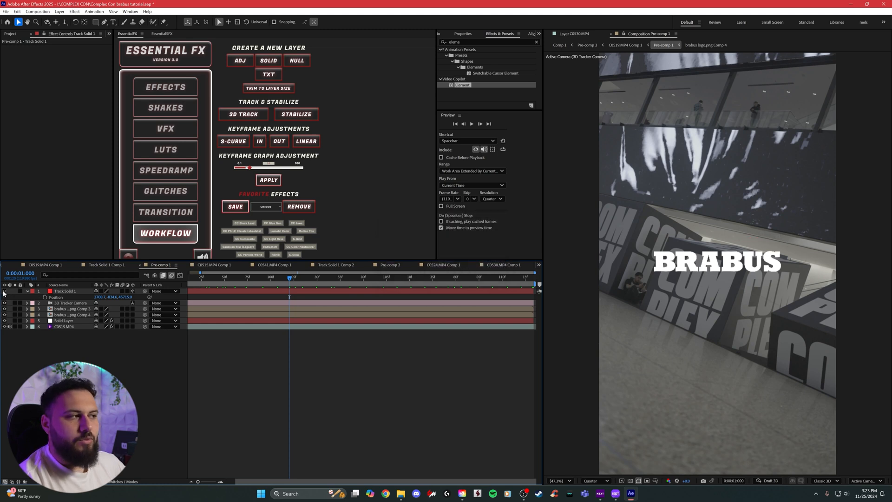
{"action": "left_click", "coordinate": [19, 291]}
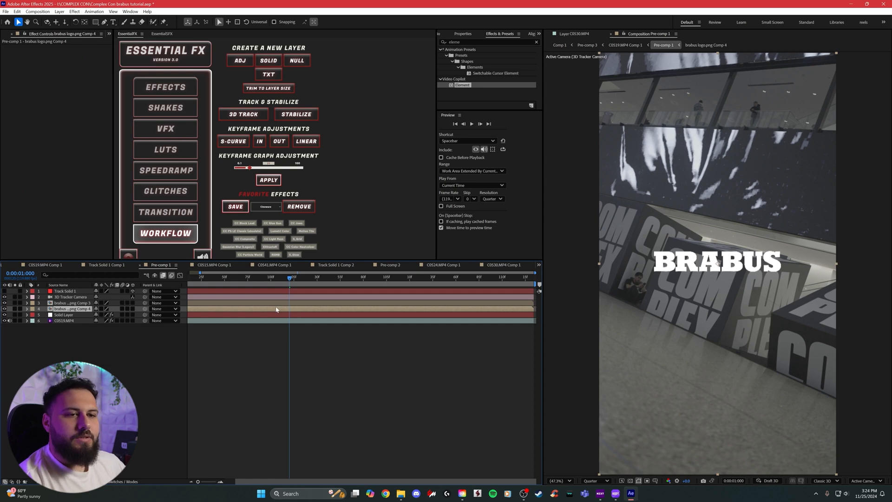
- Auto-trace the brabus logo.png Comp 3 layer's alpha channel into masks via Layer > Auto-trace
{"action": "left_click", "coordinate": [5, 308]}
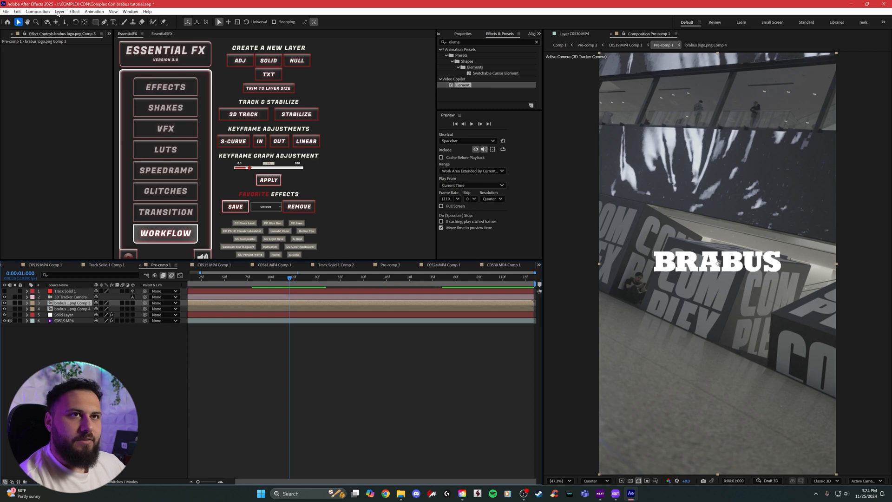
{"action": "left_click", "coordinate": [59, 12]}
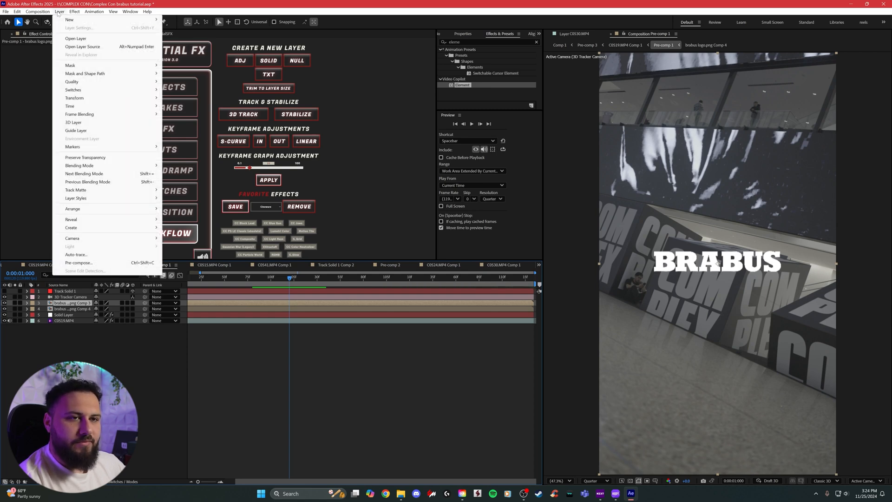
{"action": "left_click", "coordinate": [75, 255]}
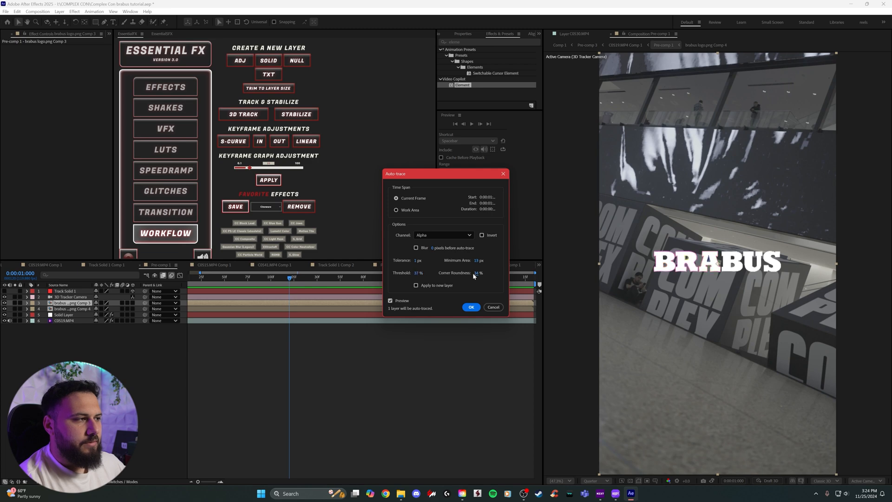
{"action": "left_click", "coordinate": [470, 307]}
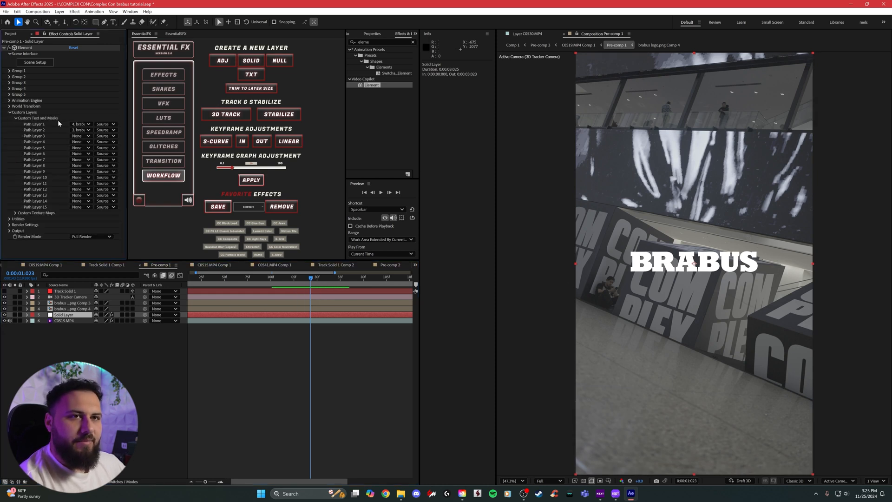
- Set Element's Path Layer 2 to brabus logo.png Comp 4 and launch Scene Setup
{"action": "left_click", "coordinate": [81, 123]}
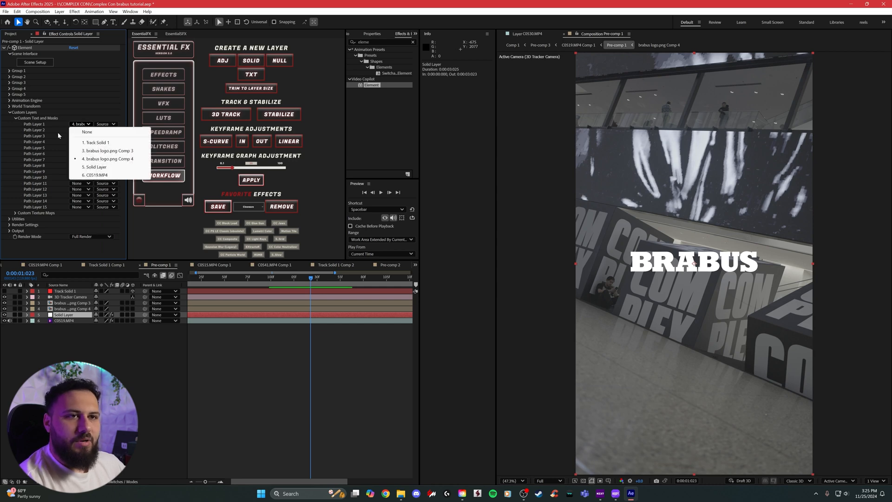
{"action": "left_click", "coordinate": [107, 150]}
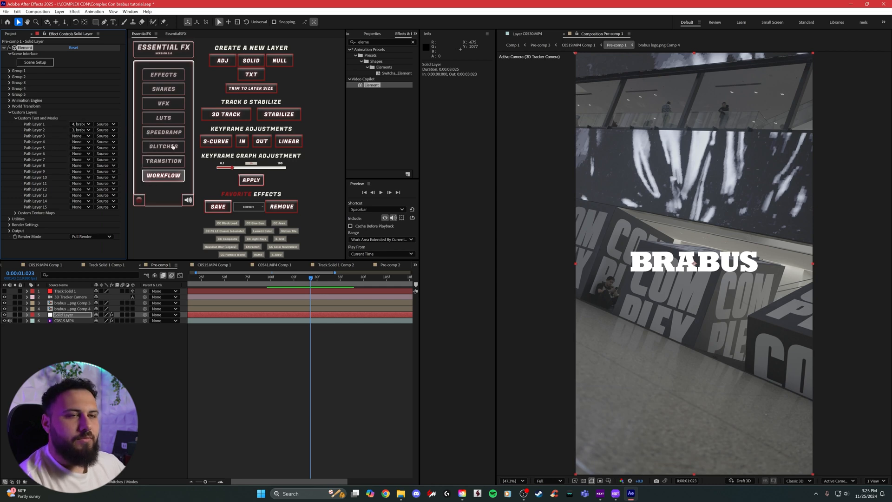
{"action": "left_click", "coordinate": [35, 62]}
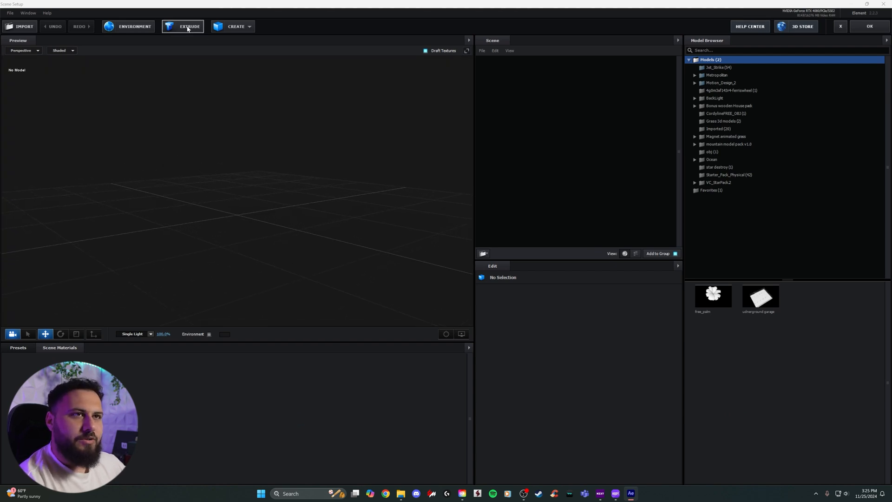
- Extrude the logo paths into two 3D letter models, assigning Path 1 and Path 2 and adjusting placement
{"action": "left_click", "coordinate": [189, 26]}
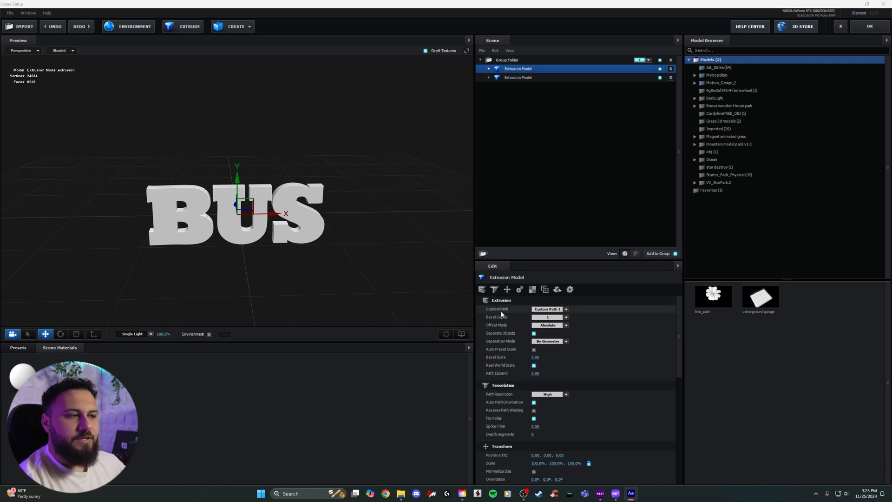
{"action": "left_click", "coordinate": [549, 309]}
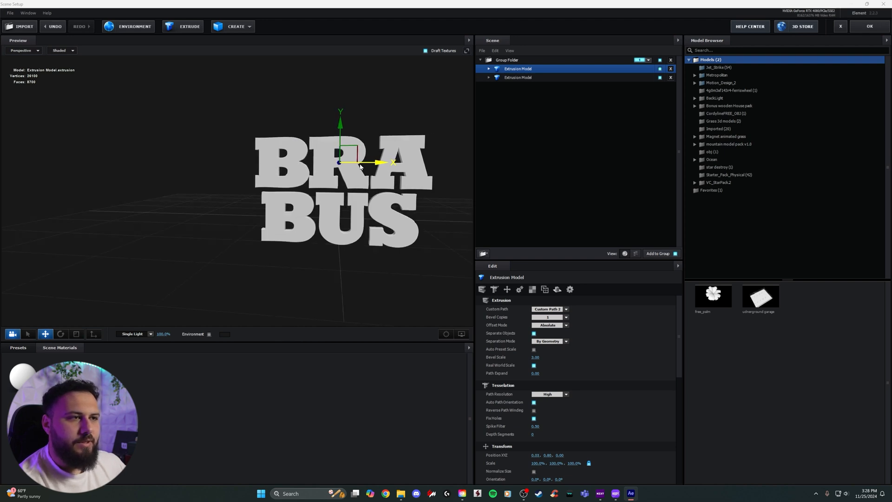
{"action": "left_click", "coordinate": [518, 77]}
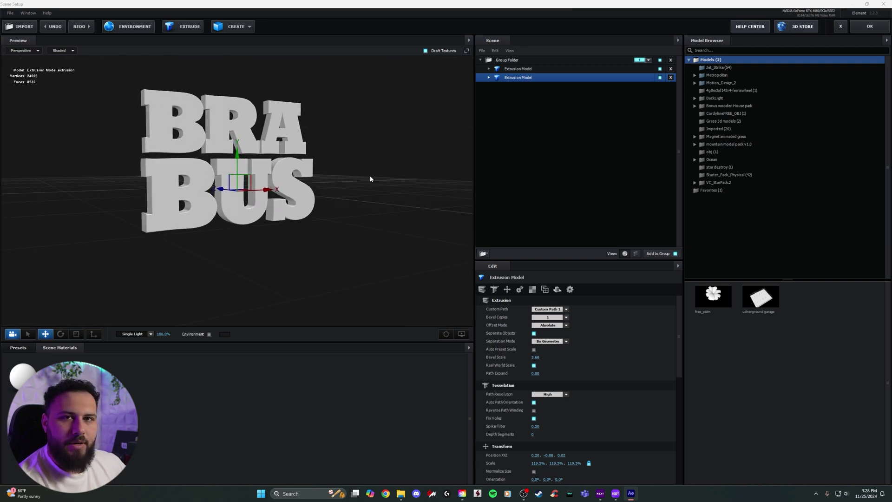
- Add a Box primitive around the letters and browse the Physical material presets for a dark material
{"action": "left_click", "coordinate": [235, 26]}
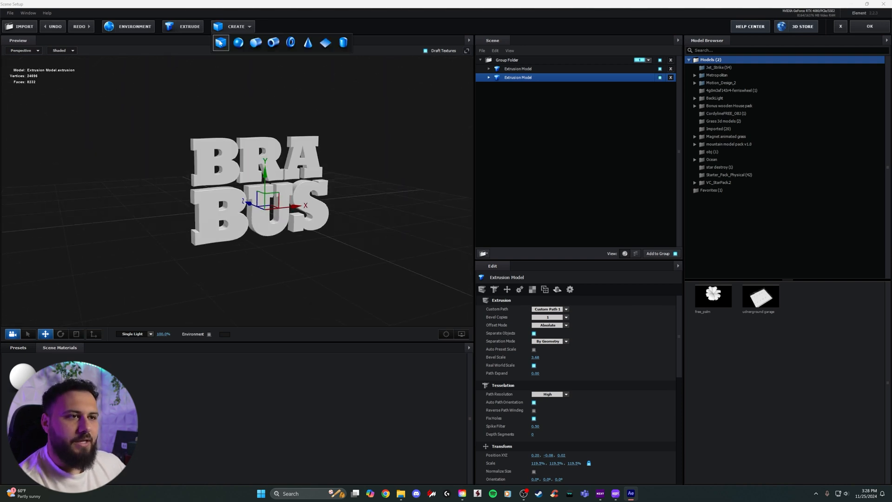
{"action": "left_click", "coordinate": [220, 42]}
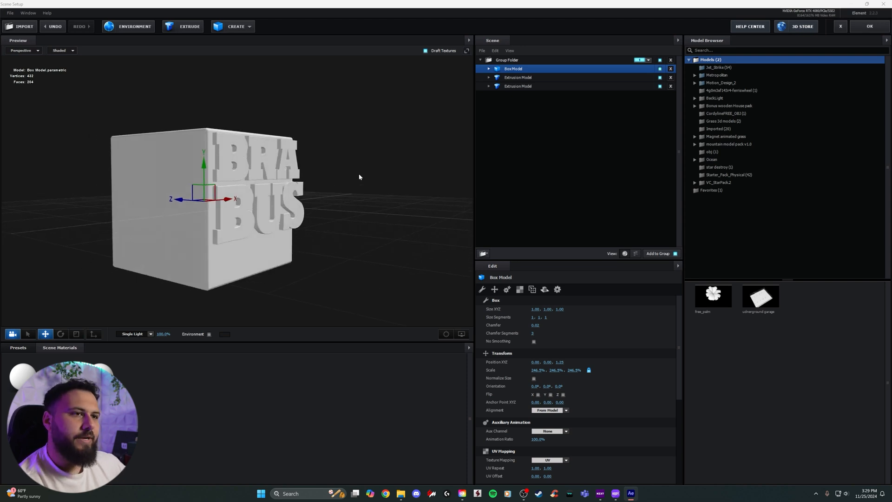
{"action": "left_click", "coordinate": [18, 347]}
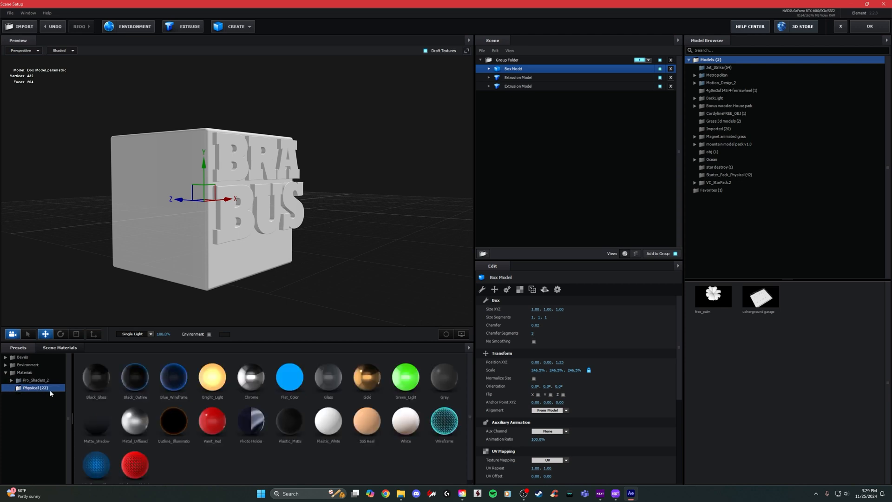
{"action": "mouse_move", "coordinate": [115, 387]}
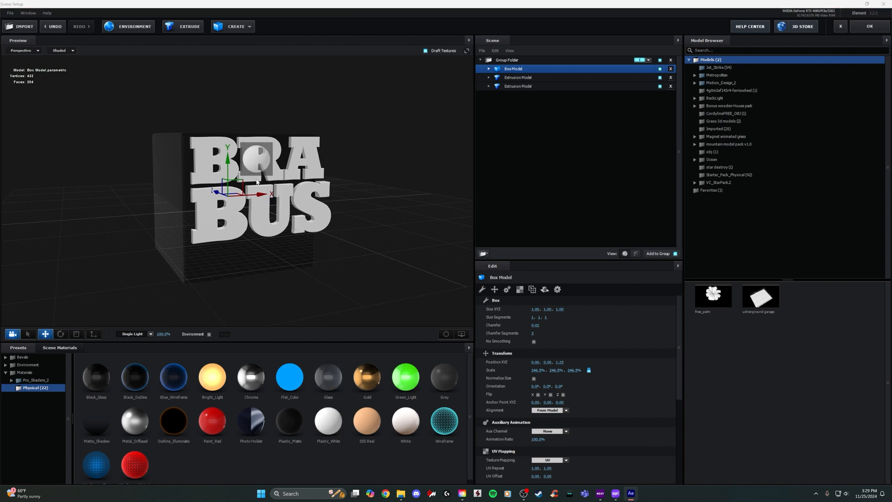
- Select both Extrusion Models and group them into a Group Folder
{"action": "left_click", "coordinate": [517, 77]}
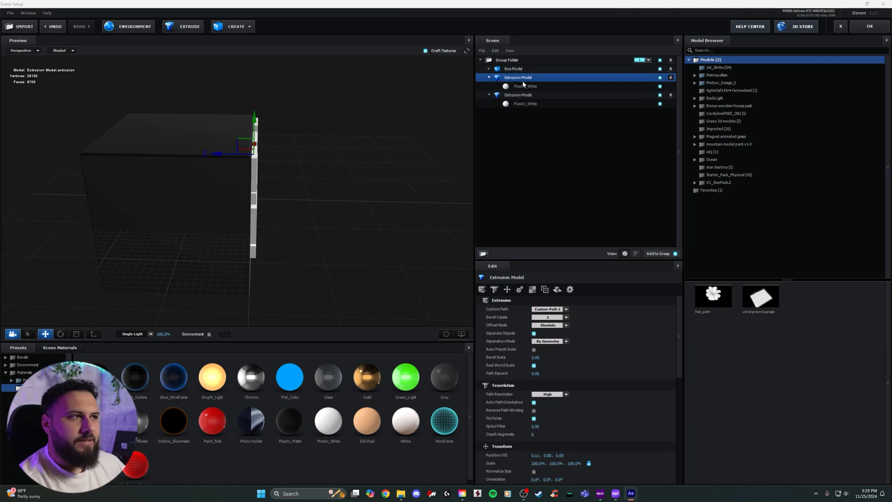
{"action": "left_click", "coordinate": [518, 94]}
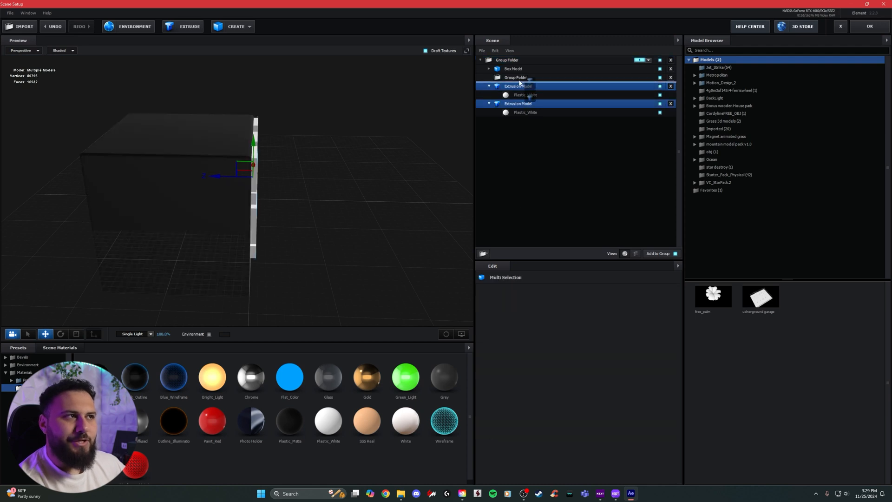
{"action": "left_click", "coordinate": [488, 77]}
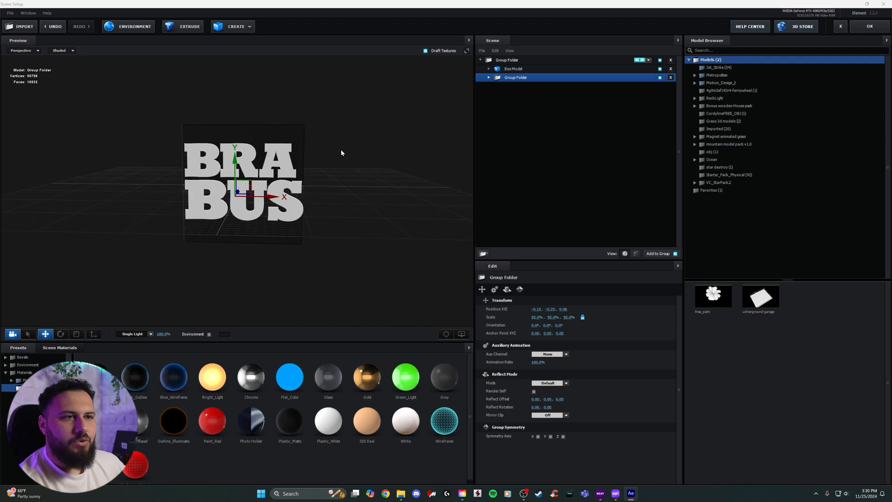
- Tweak the BRA and BUS extrusion scales and shrink the group to about 39% to fit the cube face
{"action": "left_click", "coordinate": [488, 77]}
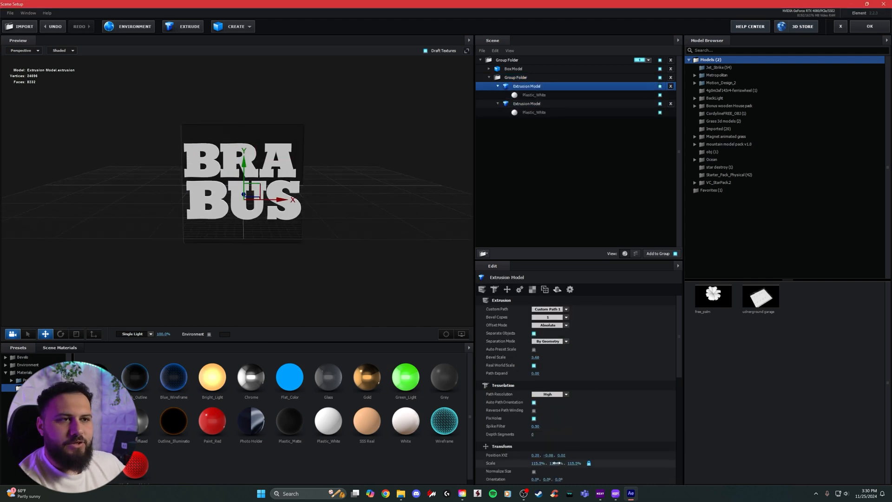
{"action": "left_click", "coordinate": [526, 104]}
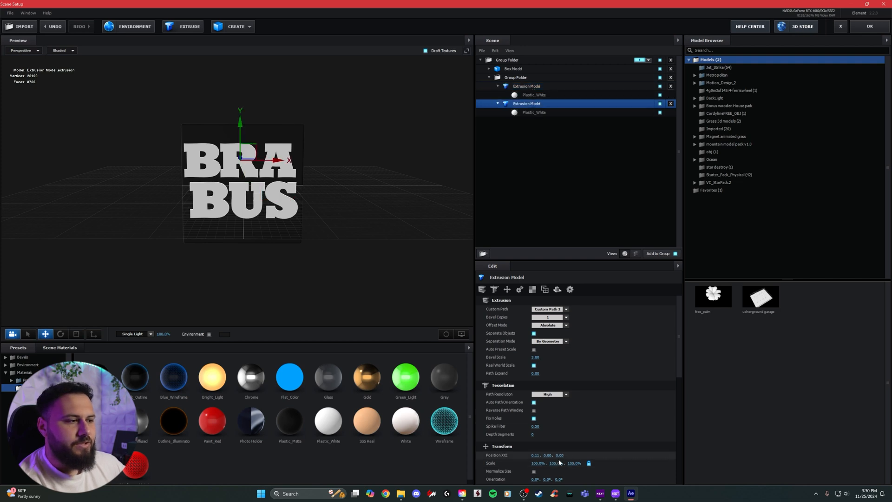
{"action": "left_click", "coordinate": [527, 85]}
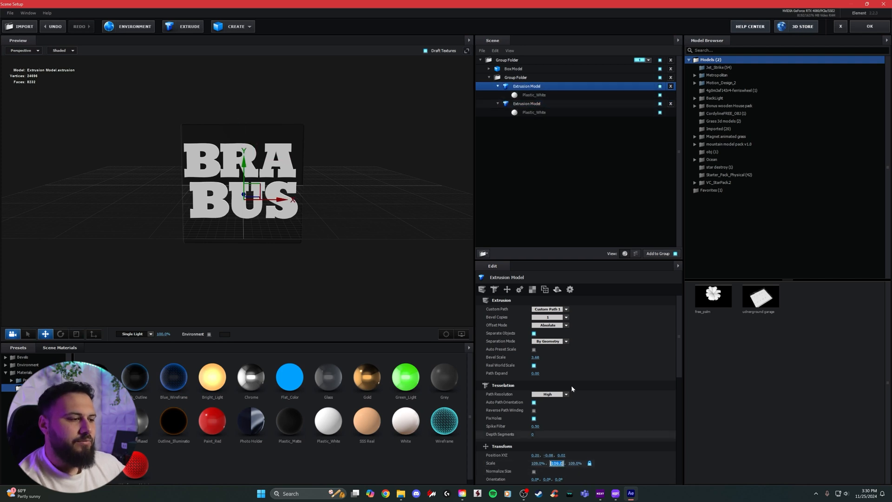
{"action": "left_click", "coordinate": [515, 77]}
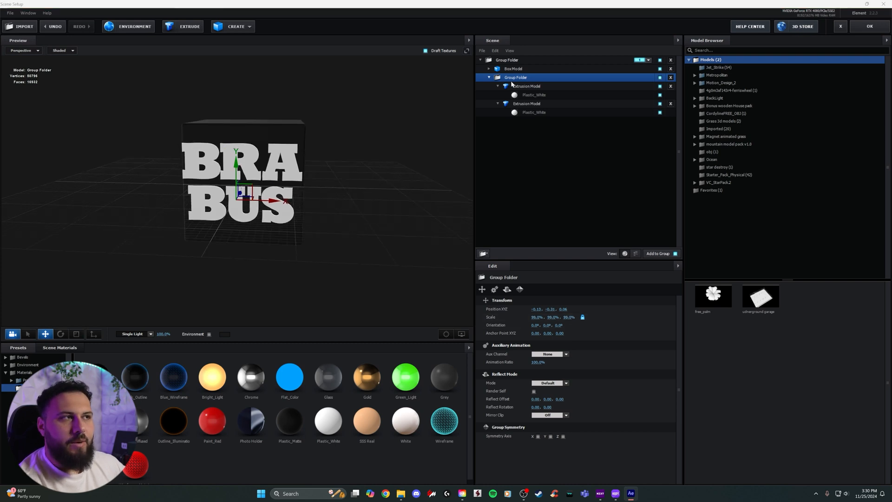
- Duplicate the BRABUS letters Group Folder via Duplicate Model
{"action": "right_click", "coordinate": [516, 77]}
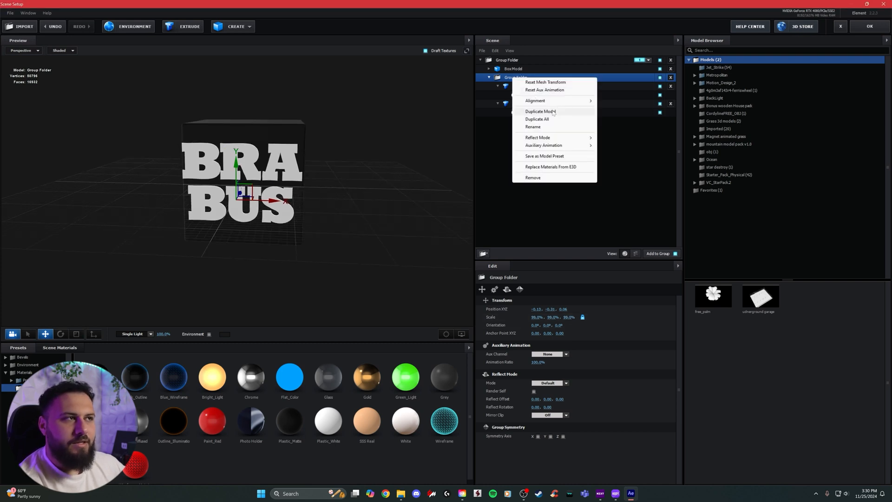
{"action": "left_click", "coordinate": [536, 119]}
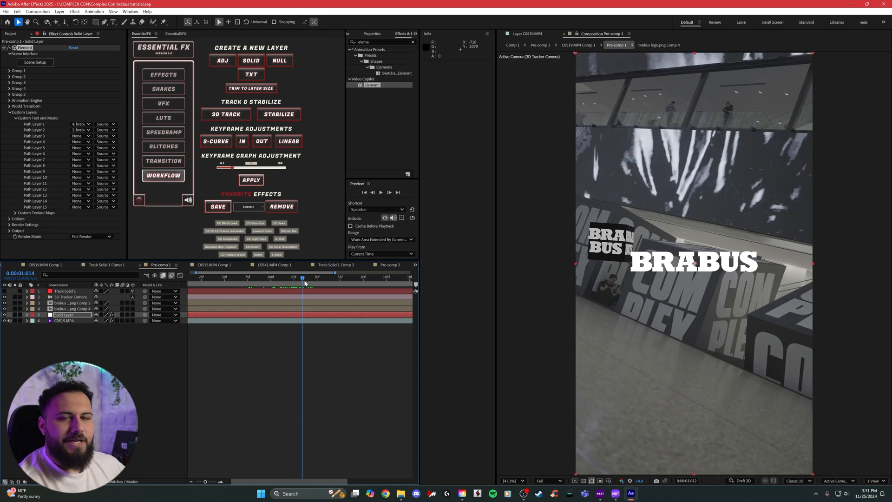
- Copy Track Solid 1's Position into Element's World Position XY so the cube follows the tracked point
{"action": "left_click", "coordinate": [71, 297]}
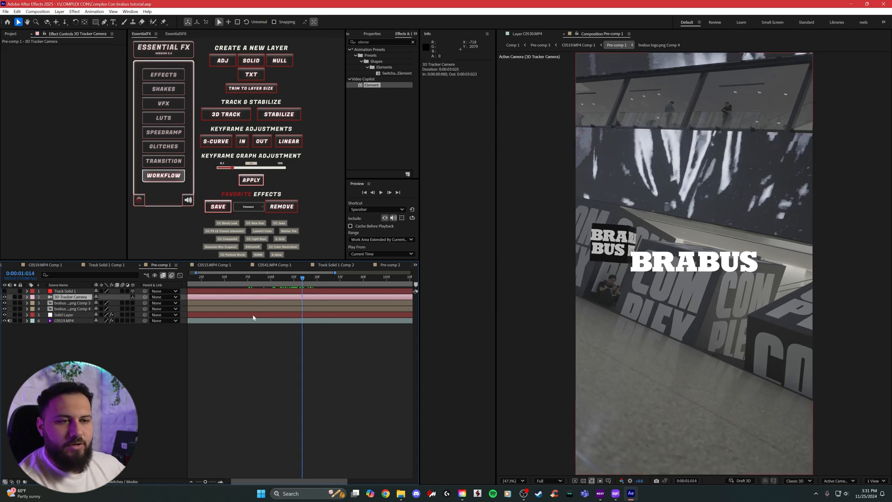
{"action": "left_click", "coordinate": [64, 314]}
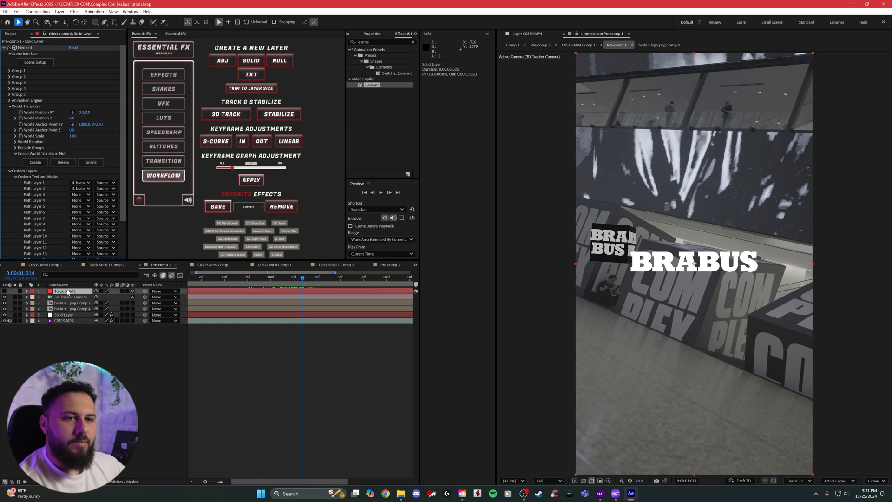
{"action": "left_click", "coordinate": [26, 291]}
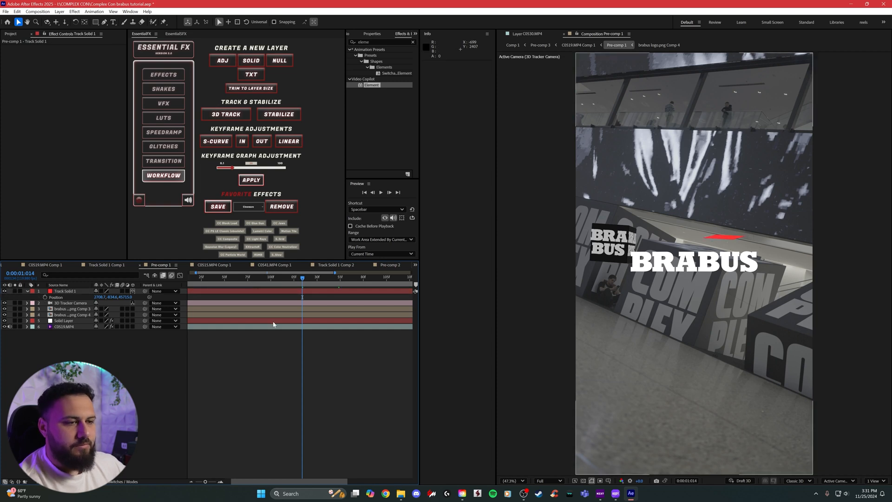
{"action": "left_click", "coordinate": [64, 320]}
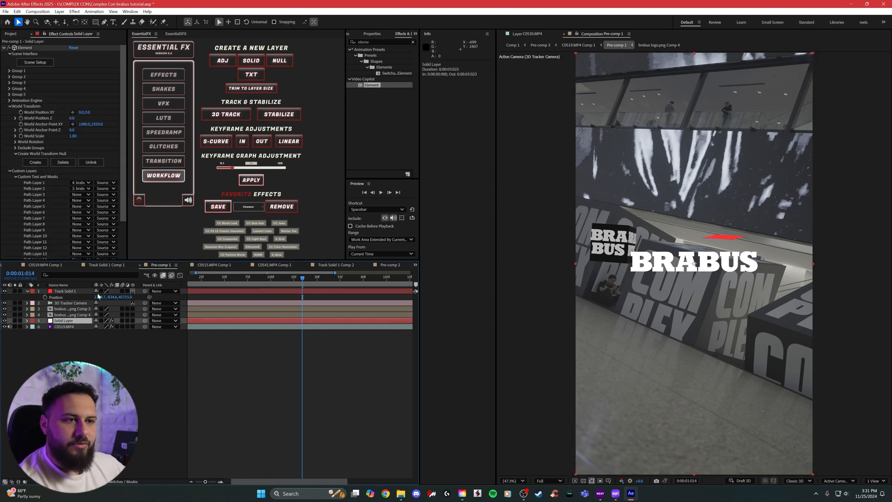
{"action": "double_click", "coordinate": [129, 296]}
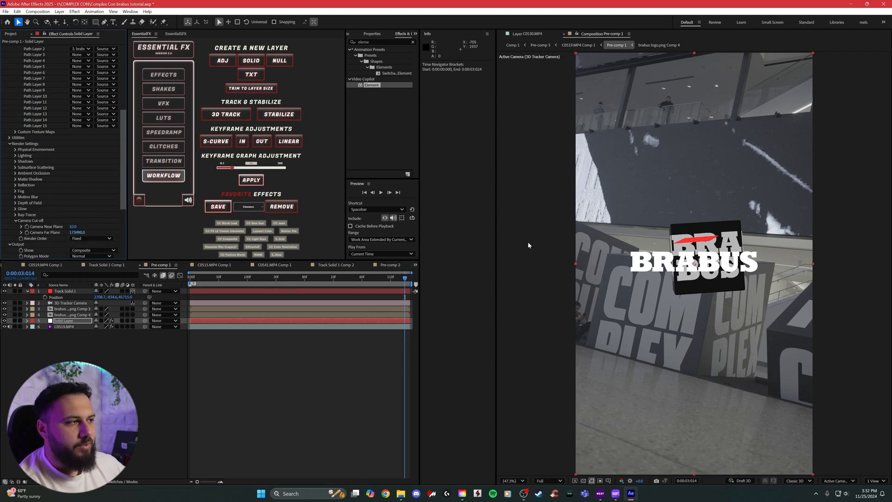
- Raise and enlarge the cube via World Position and Scale, save, and hide the flat BRABUS logo layer
{"action": "left_click", "coordinate": [291, 279]}
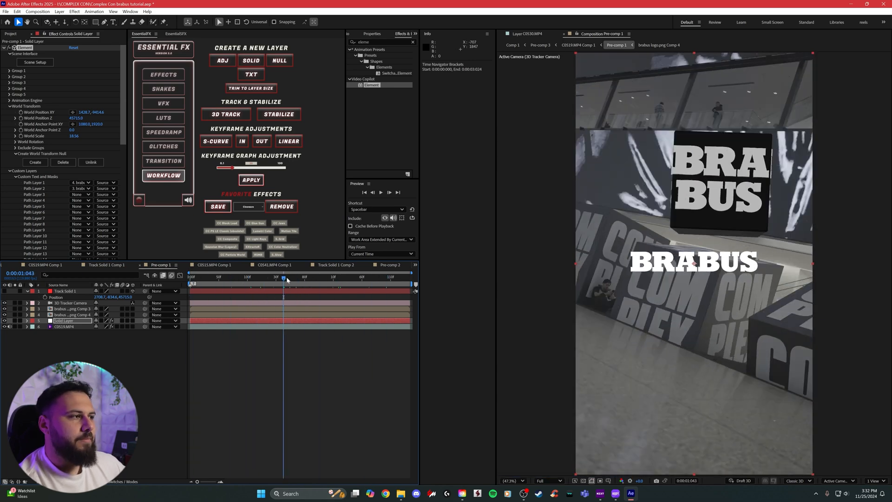
{"action": "key", "text": "ctrl+s"}
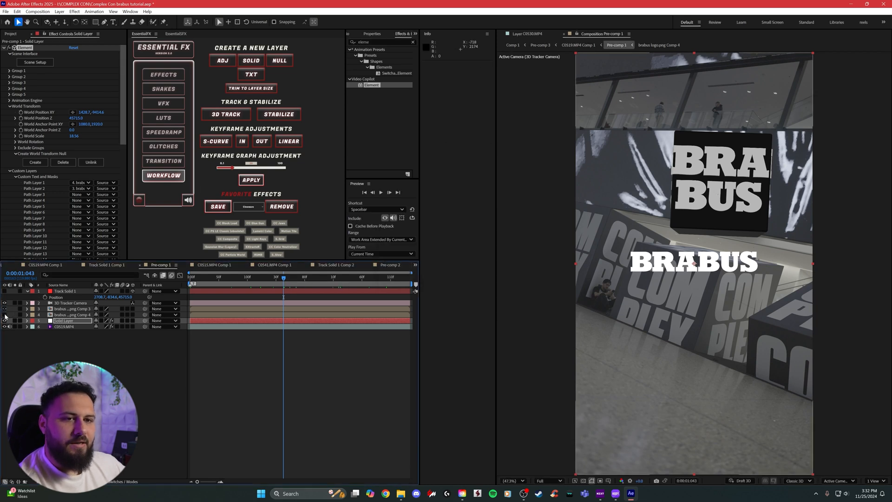
{"action": "left_click", "coordinate": [72, 315]}
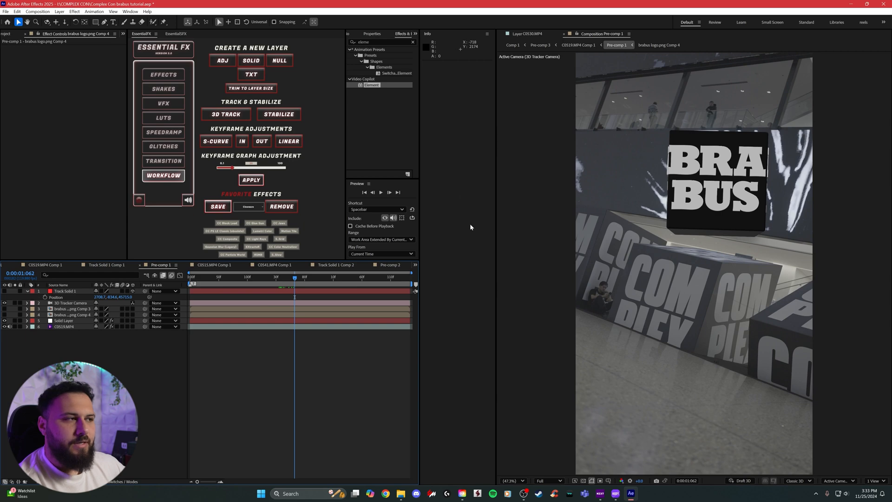
- Show the Content-Aware Fill panel, create a Reference Frame layer, then select the Element solid
{"action": "left_click", "coordinate": [415, 33]}
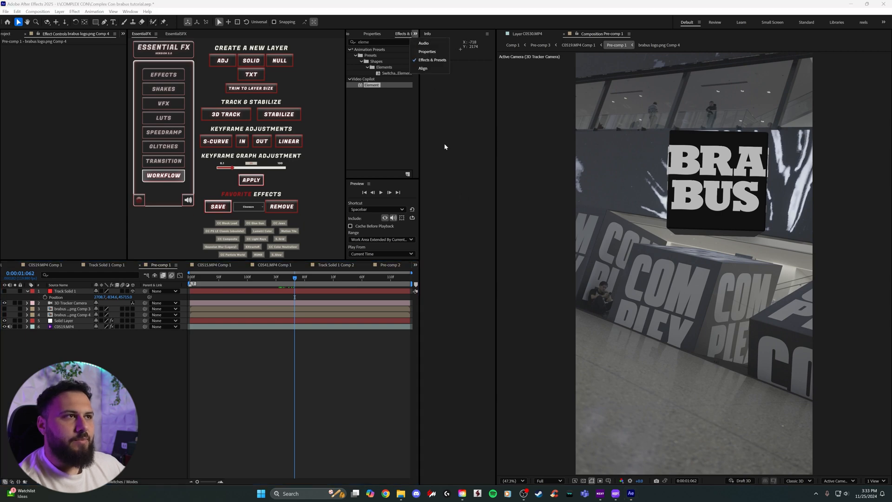
{"action": "left_click", "coordinate": [130, 11]}
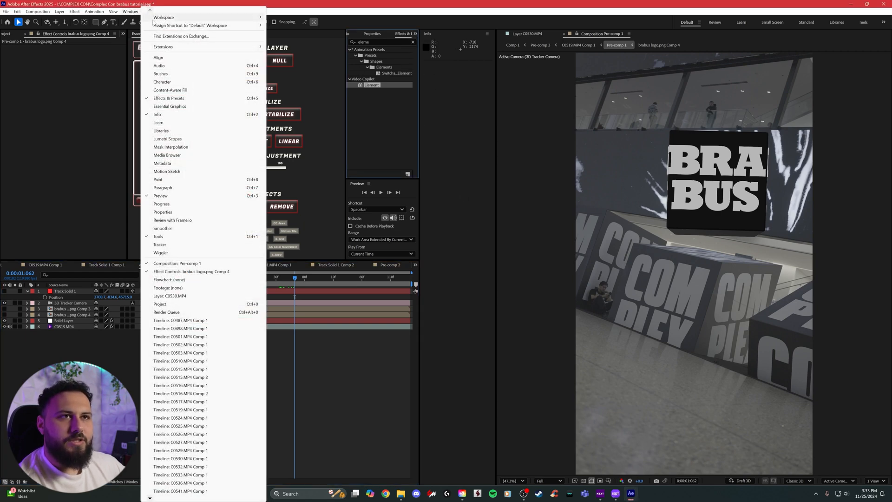
{"action": "left_click", "coordinate": [170, 90]}
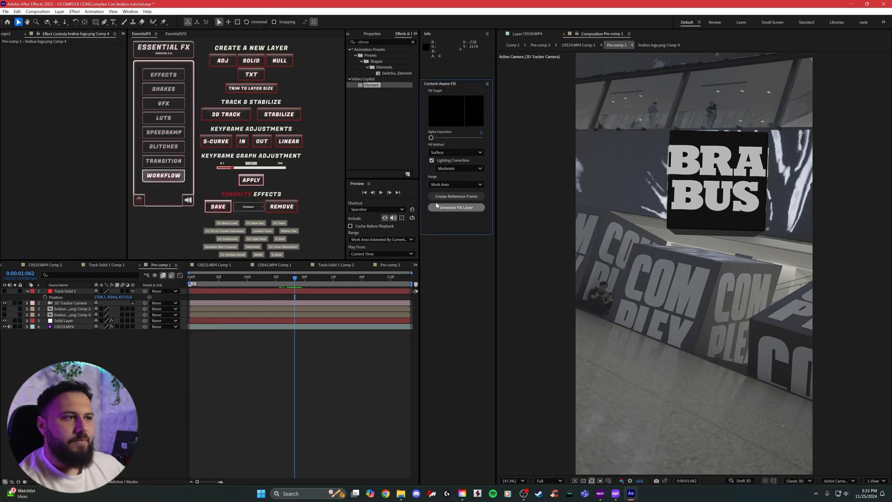
{"action": "left_click", "coordinate": [456, 196]}
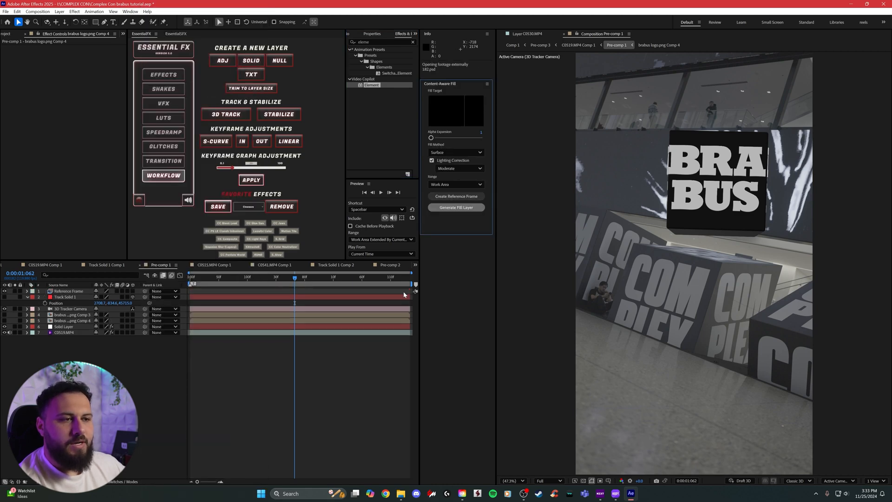
{"action": "left_click", "coordinate": [644, 494]}
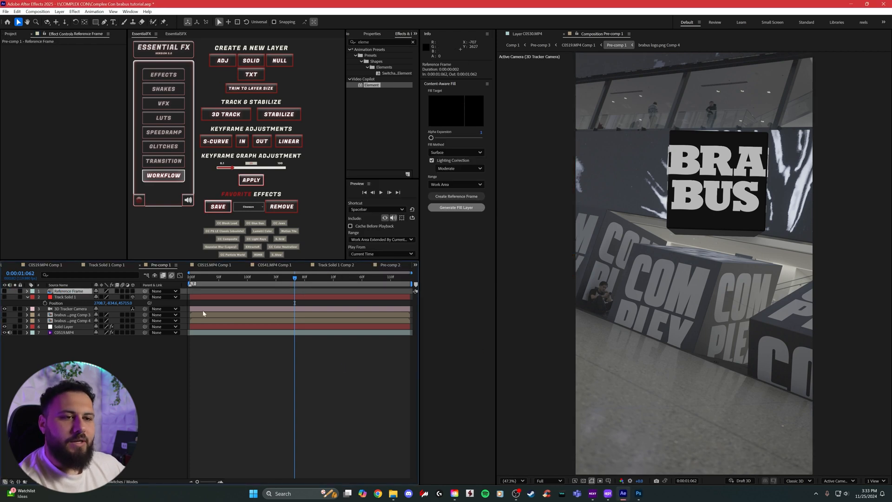
{"action": "left_click", "coordinate": [64, 326]}
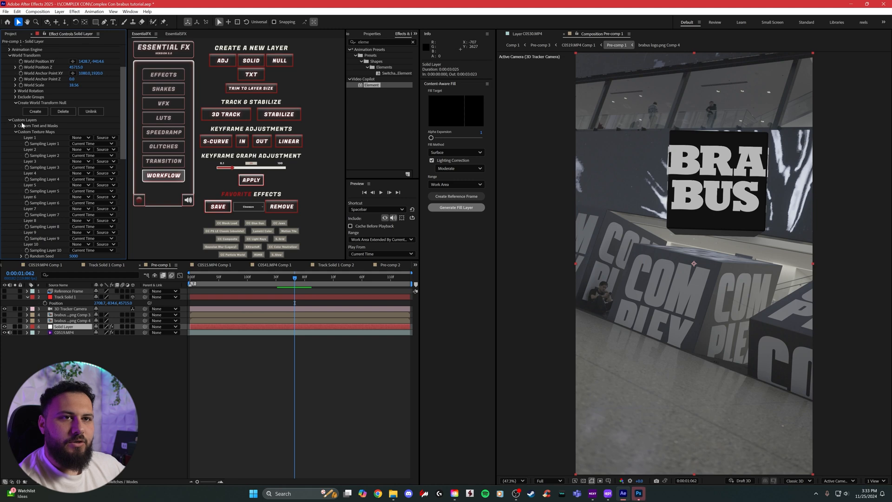
- Set Custom Texture Maps Layer 1 to Reference Frame and bring up the Environment channel in Scene Setup
{"action": "left_click", "coordinate": [82, 137]}
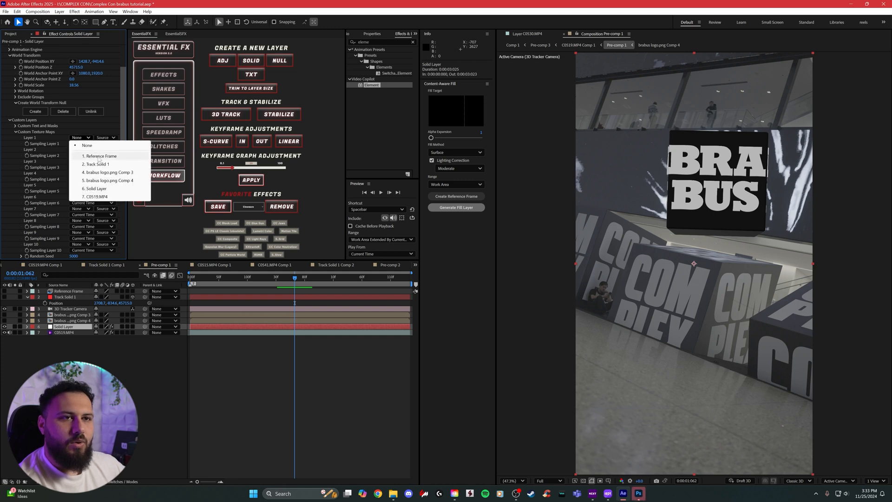
{"action": "left_click", "coordinate": [101, 156]}
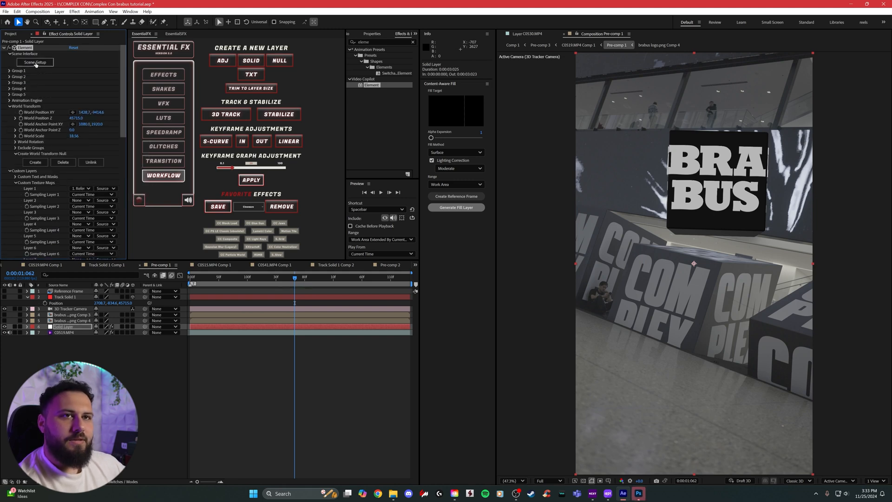
{"action": "left_click", "coordinate": [34, 62]}
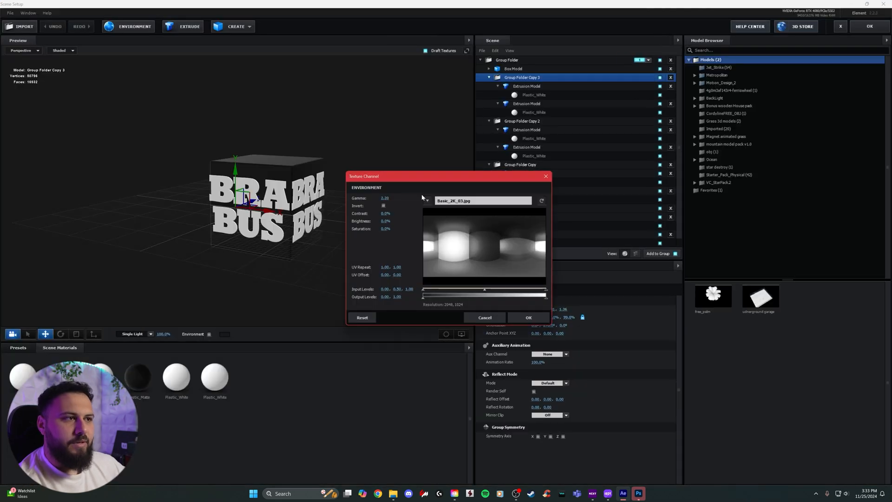
{"action": "left_click", "coordinate": [427, 201]}
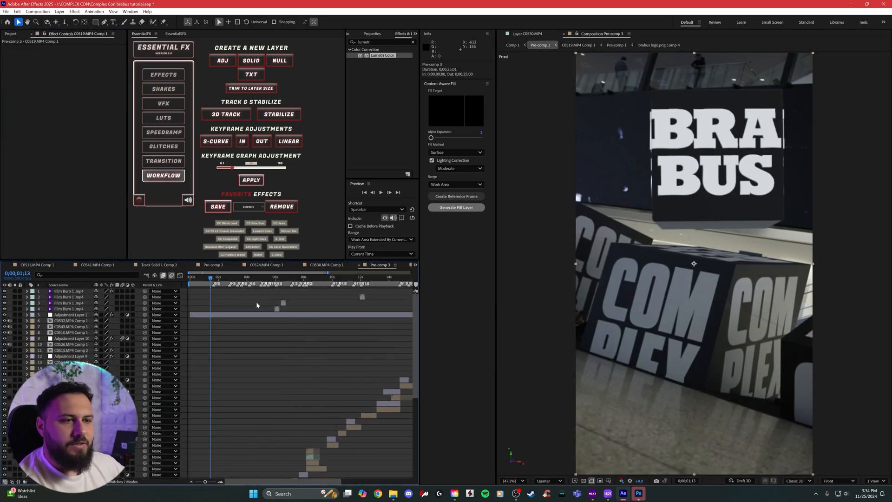
- Add a Lumetri Color adjustment layer in Pre-comp 1 and tweak Basic Correction for deeper contrast
{"action": "left_click", "coordinate": [580, 45]}
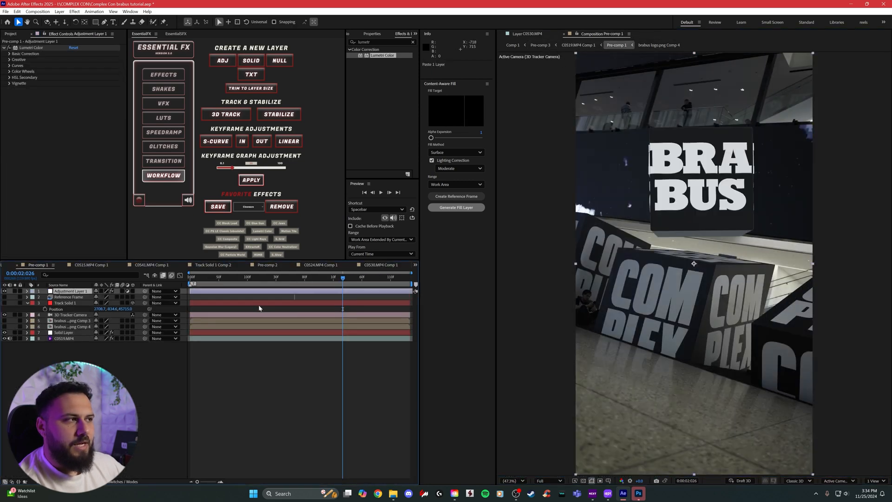
{"action": "left_click", "coordinate": [263, 278]}
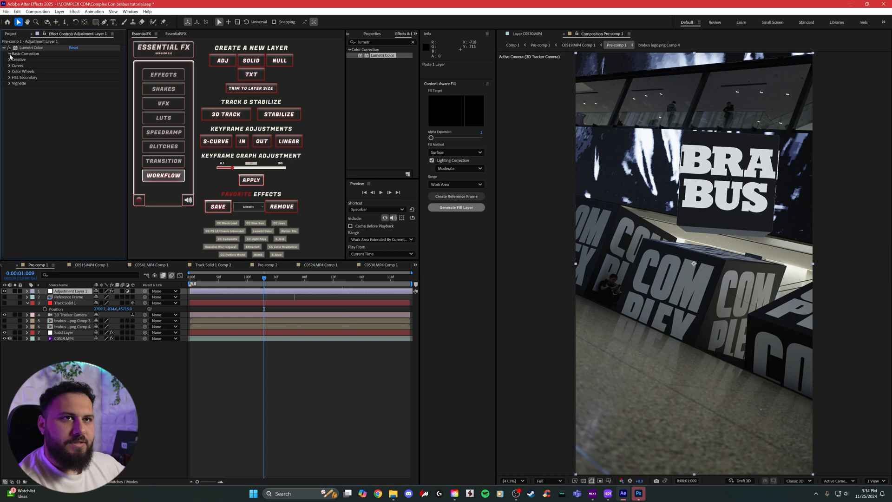
{"action": "left_click", "coordinate": [10, 53]}
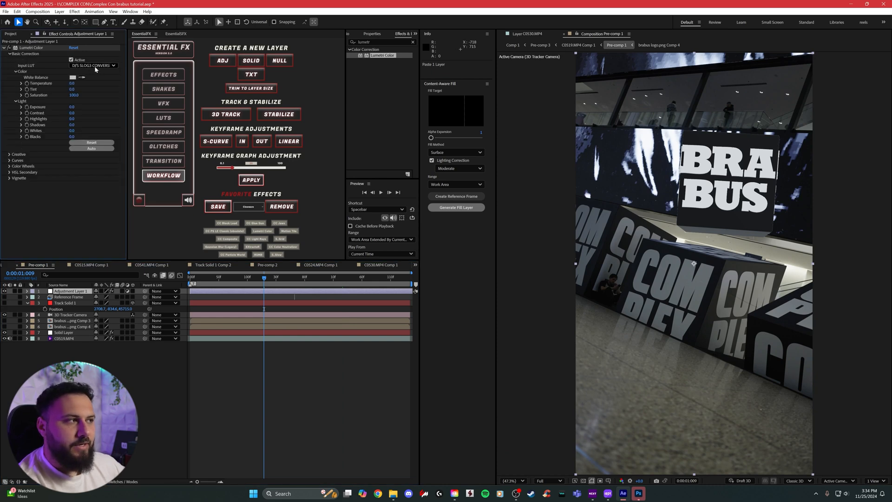
{"action": "left_click", "coordinate": [319, 278]}
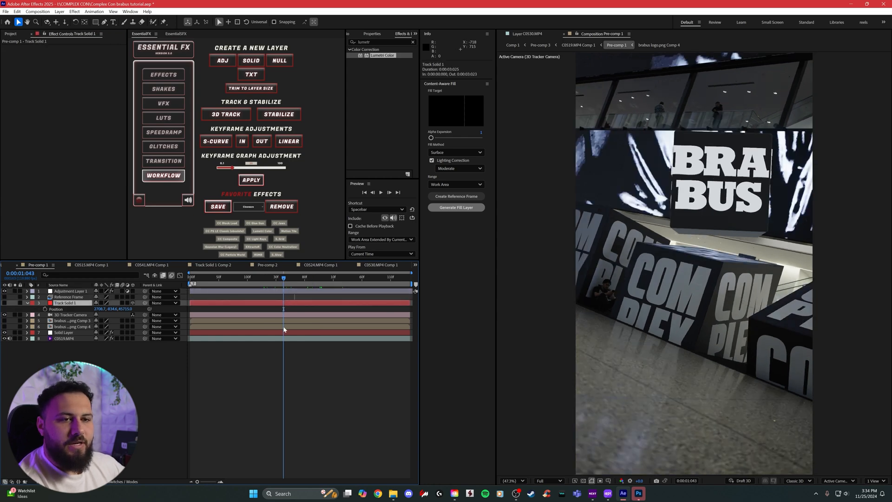
{"action": "left_click", "coordinate": [64, 333]}
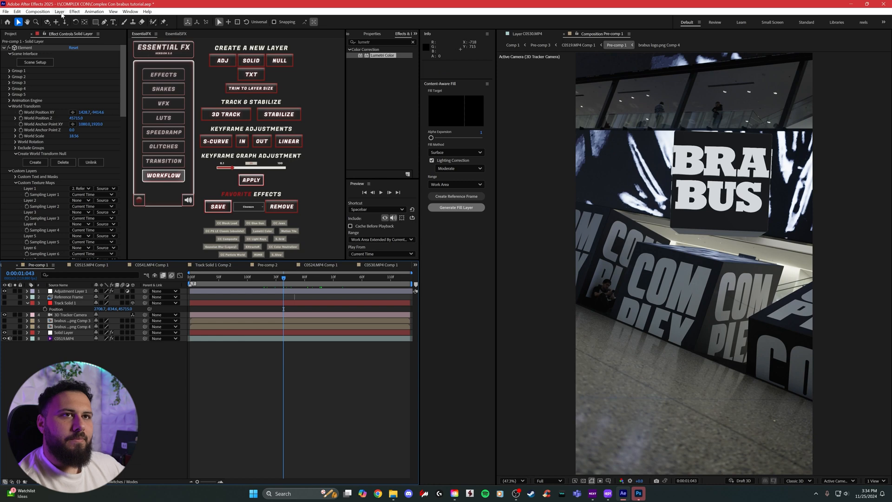
- Create a new Light layer in the tracked scene
{"action": "left_click", "coordinate": [58, 11]}
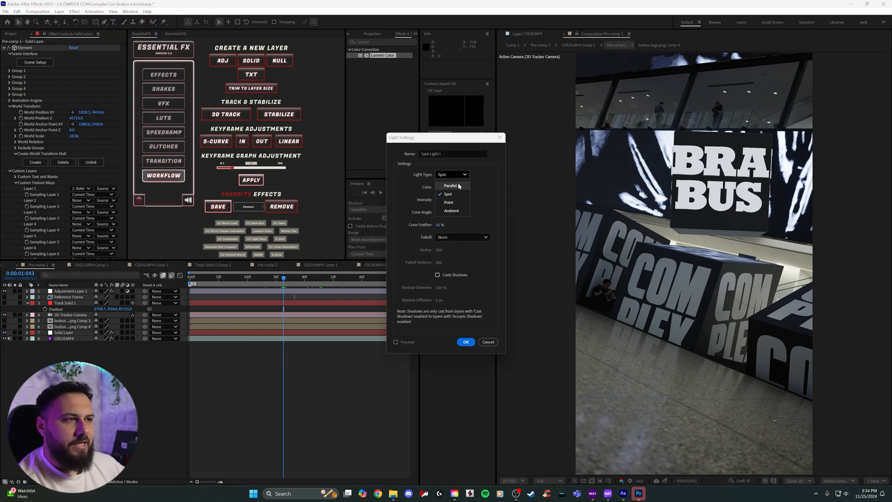
{"action": "left_click", "coordinate": [450, 186]}
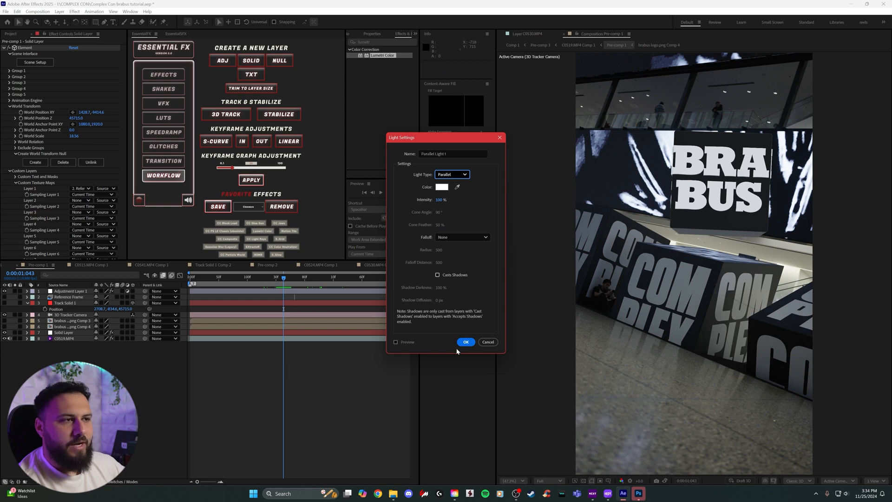
{"action": "left_click", "coordinate": [466, 342]}
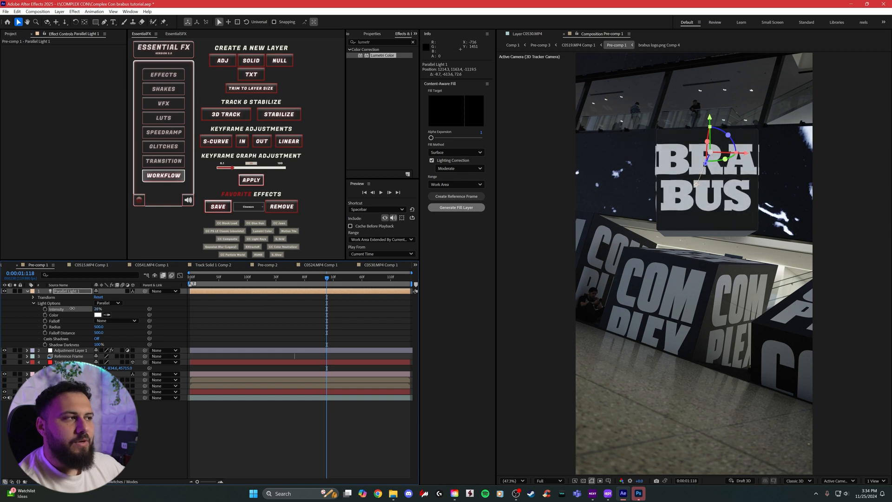
- Change the light's type from Parallel to Spot and scrub the clip to check the shading
{"action": "left_click", "coordinate": [108, 302]}
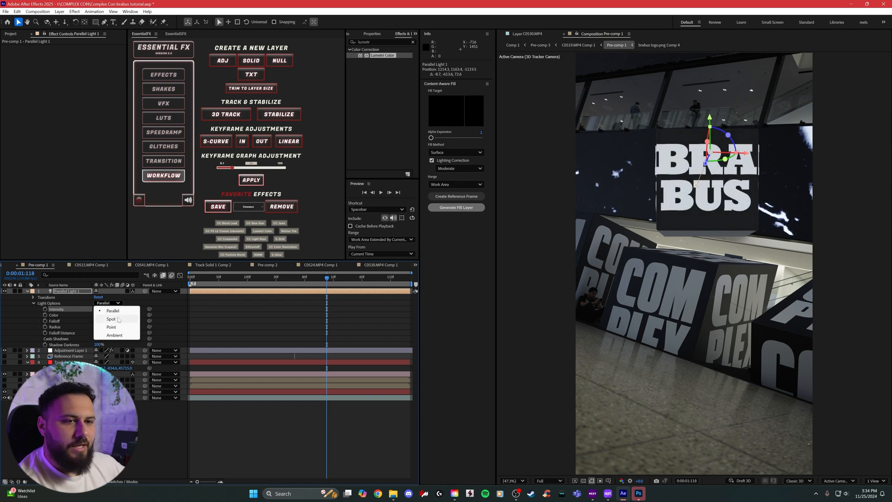
{"action": "left_click", "coordinate": [112, 319]}
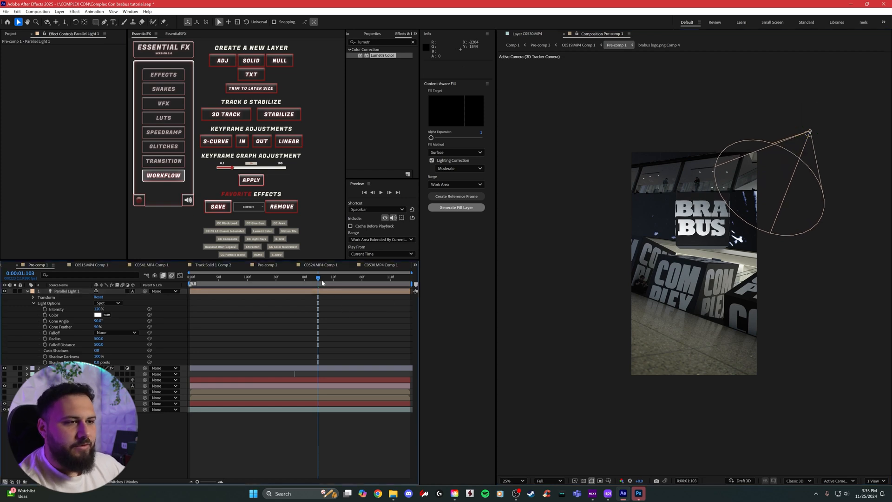
{"action": "left_click", "coordinate": [238, 277]}
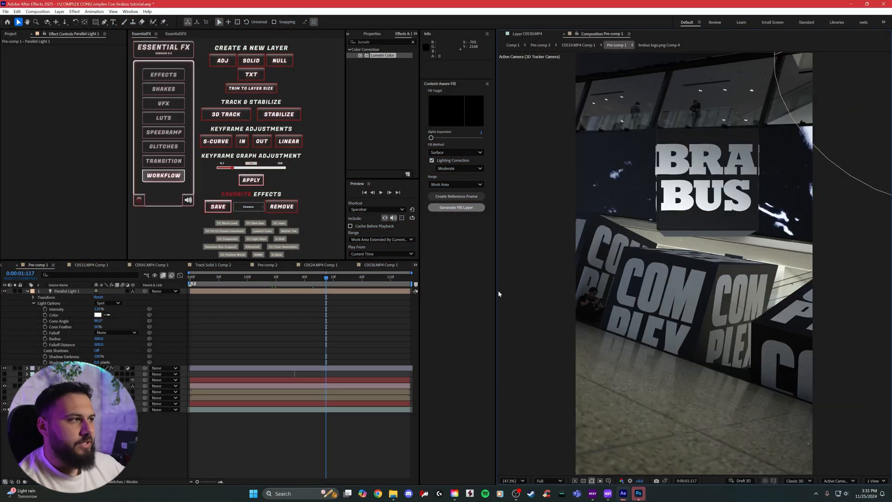
{"action": "key", "text": "ctrl+s"}
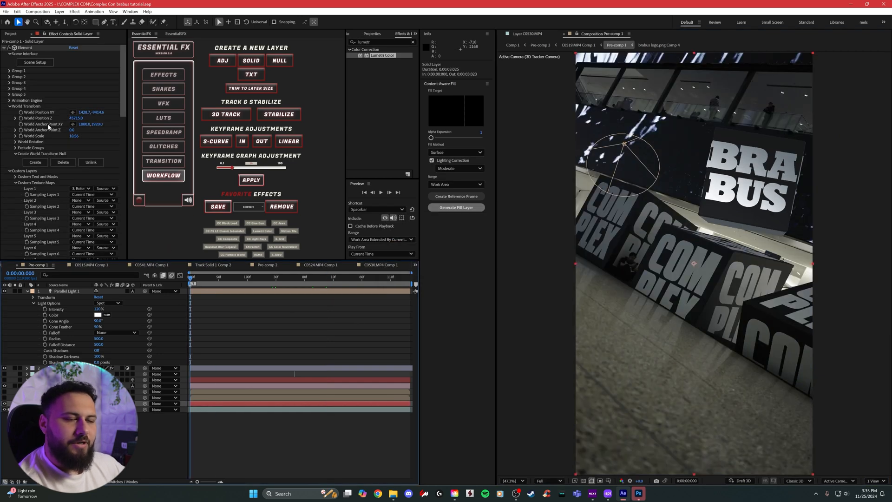
- Expand Group 1, check the cube in Scene Setup, and reveal the group's Particle Look settings
{"action": "left_click", "coordinate": [10, 70]}
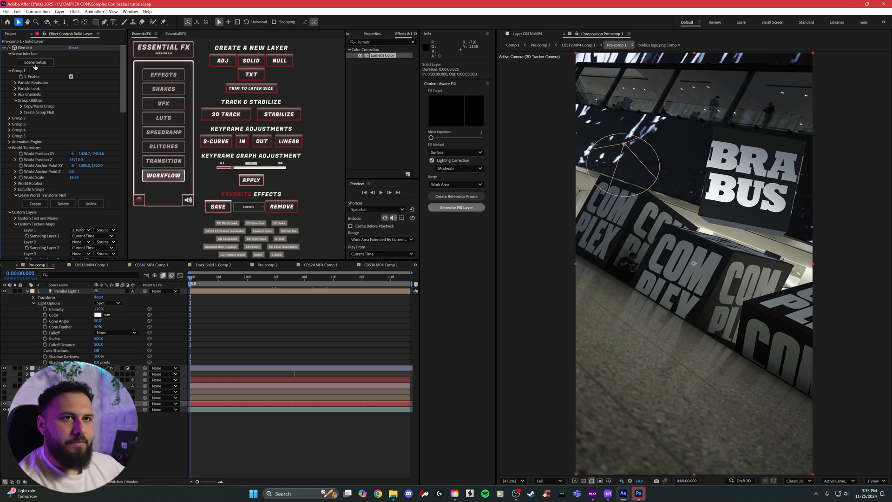
{"action": "left_click", "coordinate": [35, 62]}
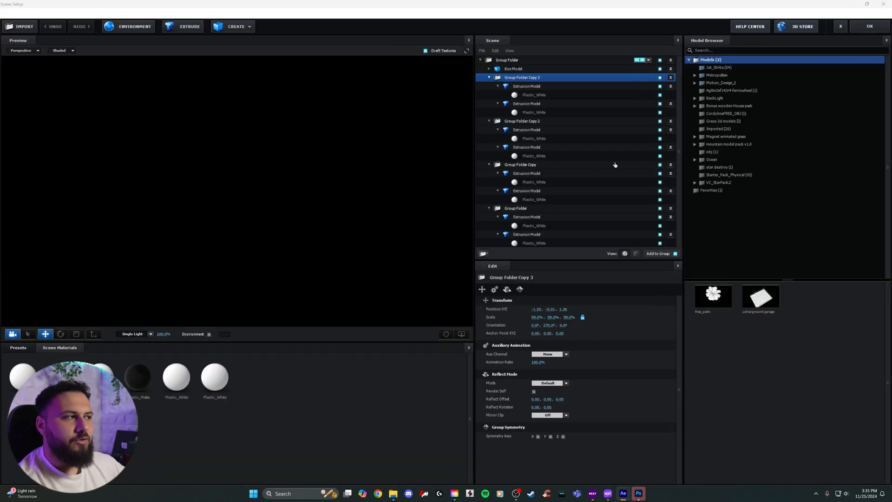
{"action": "left_click", "coordinate": [507, 60]}
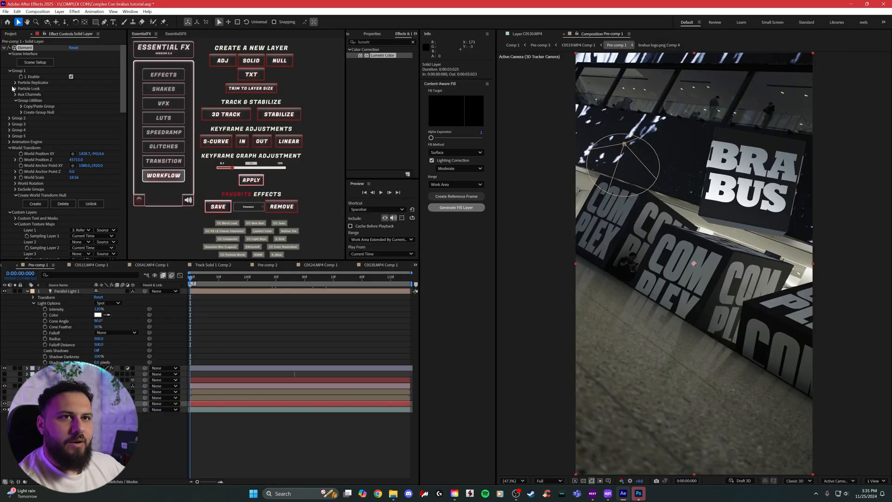
{"action": "left_click", "coordinate": [14, 90]}
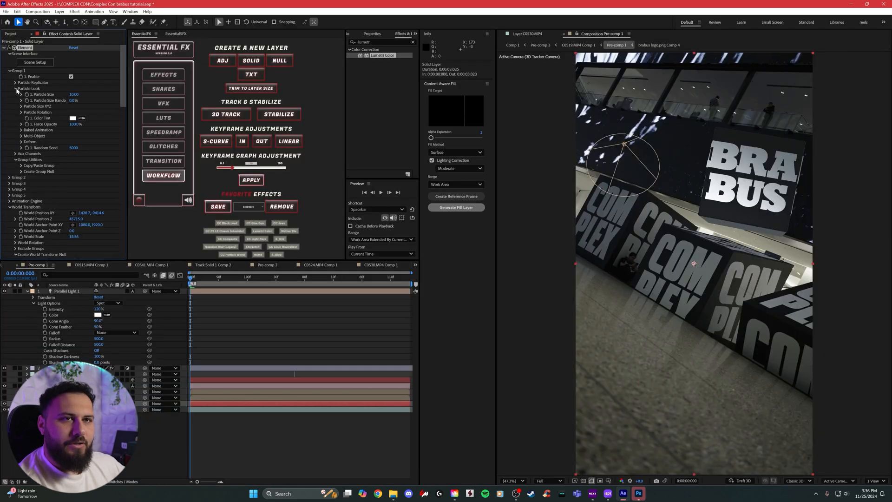
{"action": "left_click", "coordinate": [14, 112]}
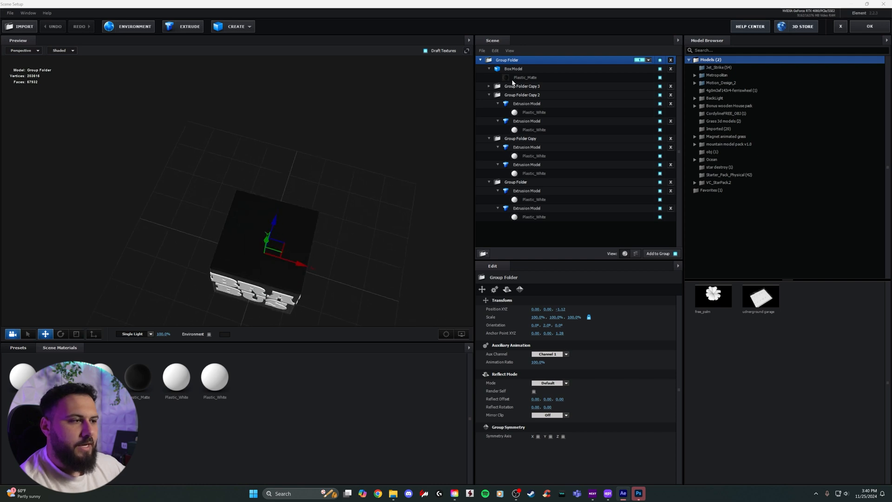
{"action": "left_click", "coordinate": [480, 59]}
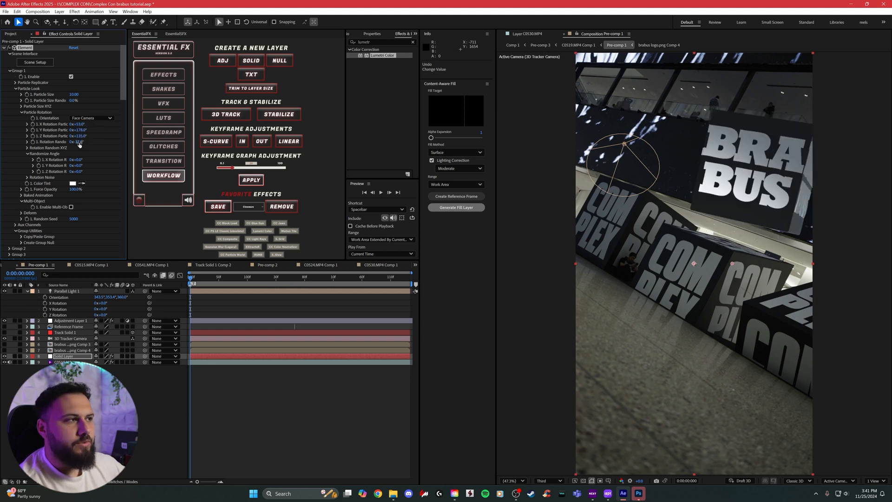
- Set Particle Rotation Orientation to Fixed and adjust the Element layer's World Rotation to tilt the cube
{"action": "left_click", "coordinate": [15, 89]}
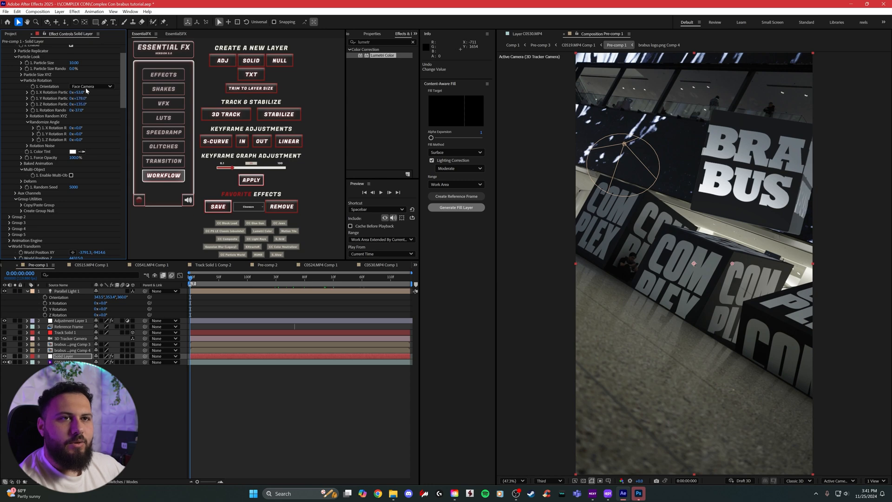
{"action": "left_click", "coordinate": [91, 85]}
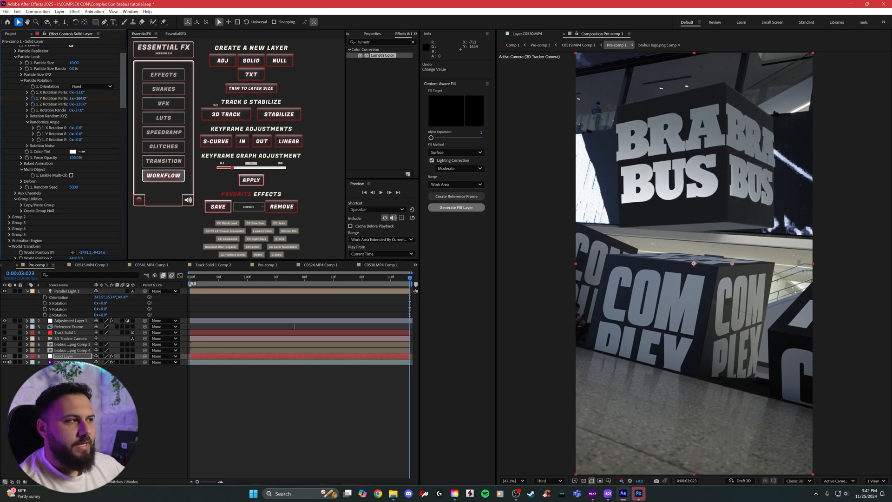
{"action": "left_click", "coordinate": [313, 277]}
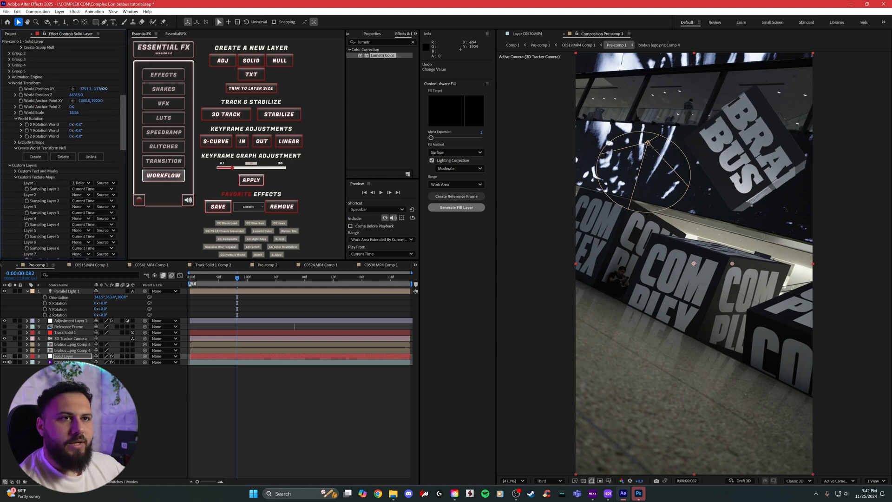
{"action": "left_click", "coordinate": [320, 278]}
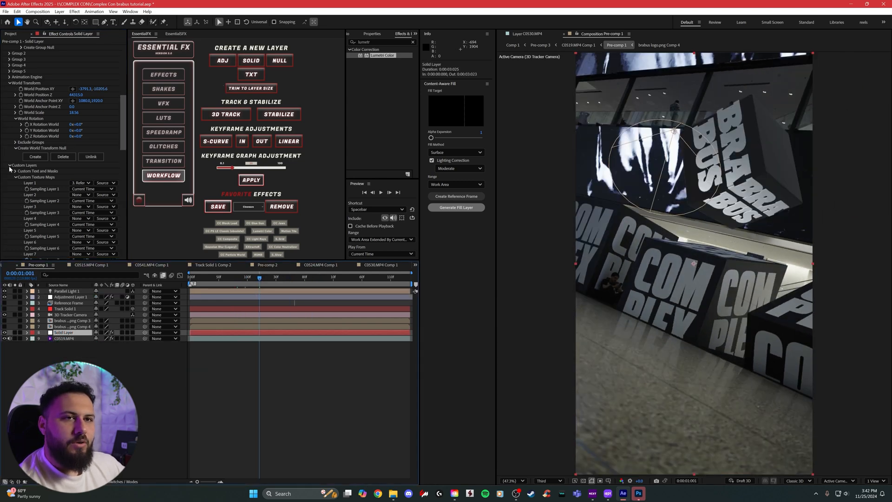
- Turn Motion Blur On in Element Render Settings, preview it, and lower Group 1's Particle Size
{"action": "left_click", "coordinate": [10, 176]}
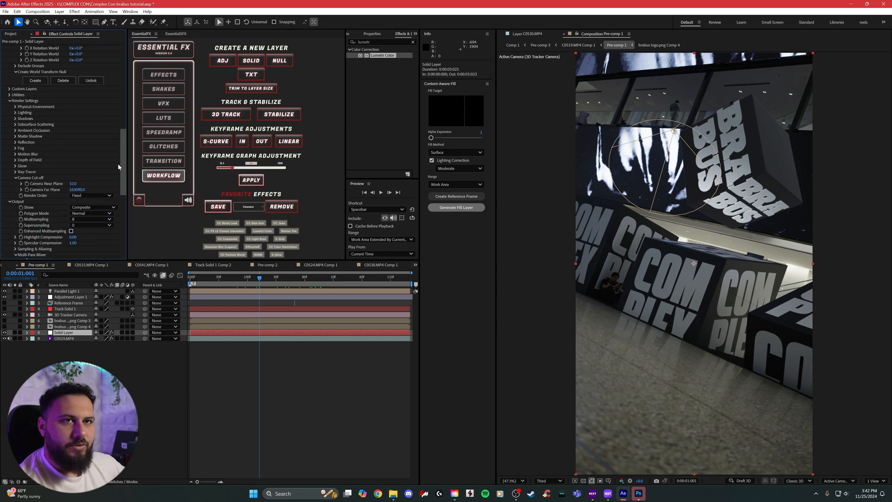
{"action": "left_click", "coordinate": [91, 159]}
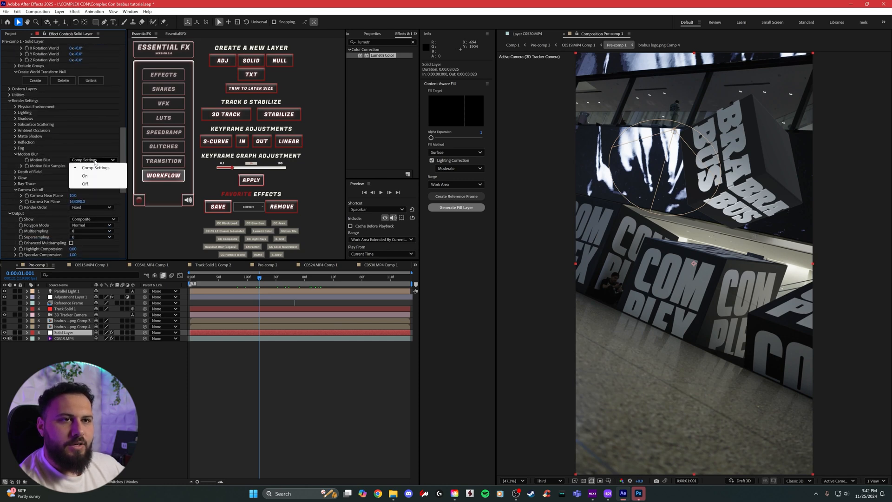
{"action": "left_click", "coordinate": [84, 175]}
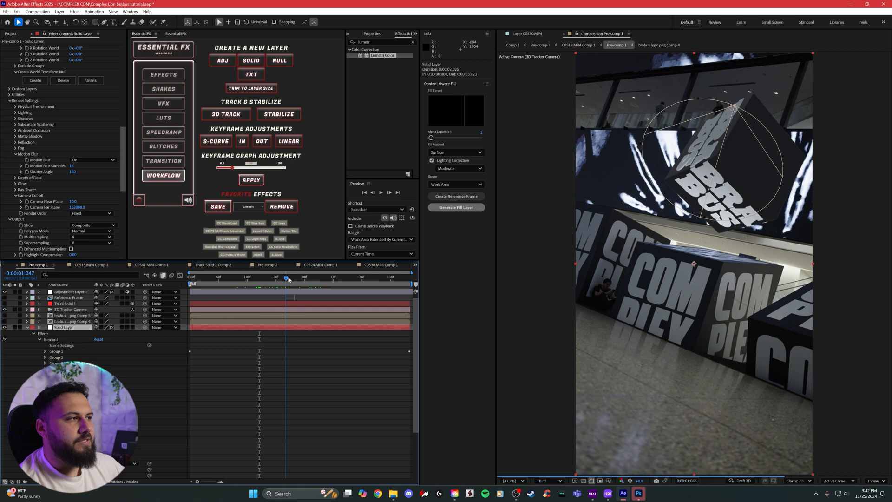
{"action": "key", "text": "ctrl+s"}
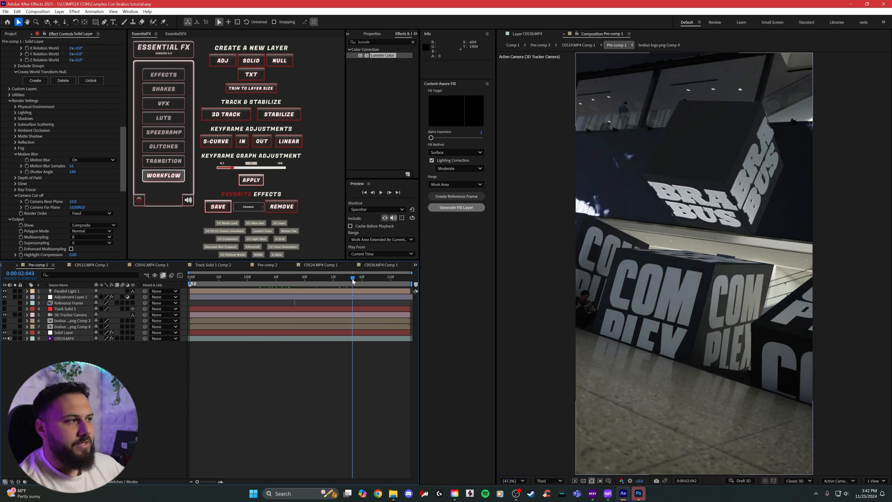
{"action": "left_click", "coordinate": [64, 333]}
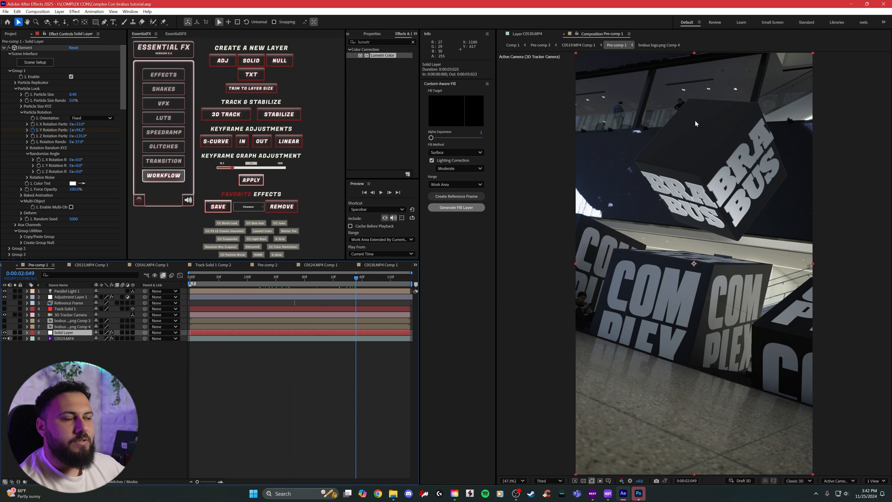
{"action": "mouse_move", "coordinate": [691, 152]}
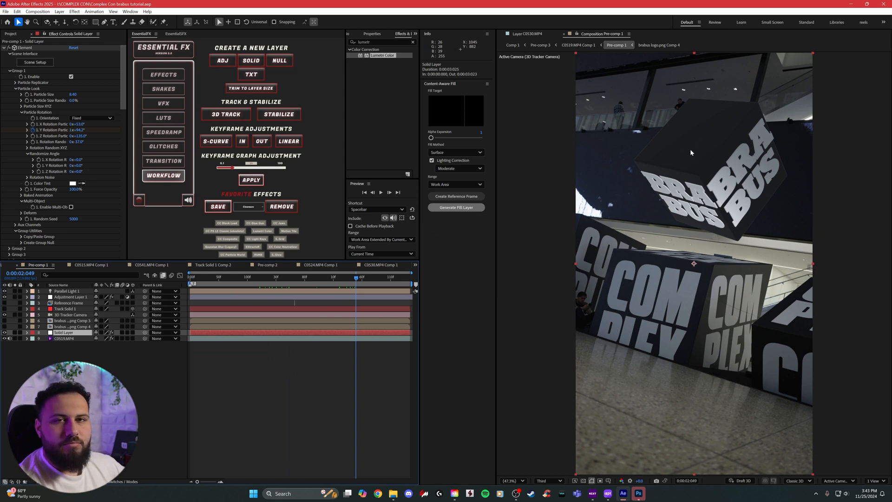
{"action": "left_click", "coordinate": [576, 45]}
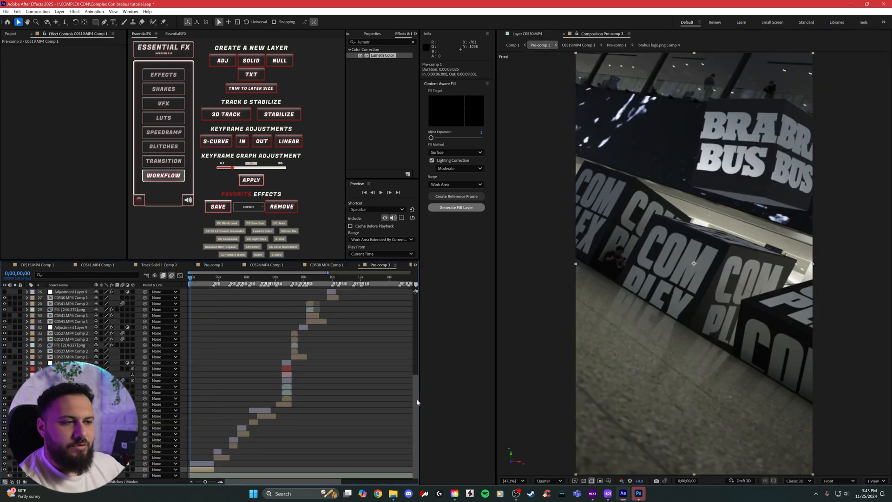
- Open the Essential FX Speedramp controls for a Pre-comp 3 clip and adjust the End Speed slider
{"action": "left_click", "coordinate": [163, 132]}
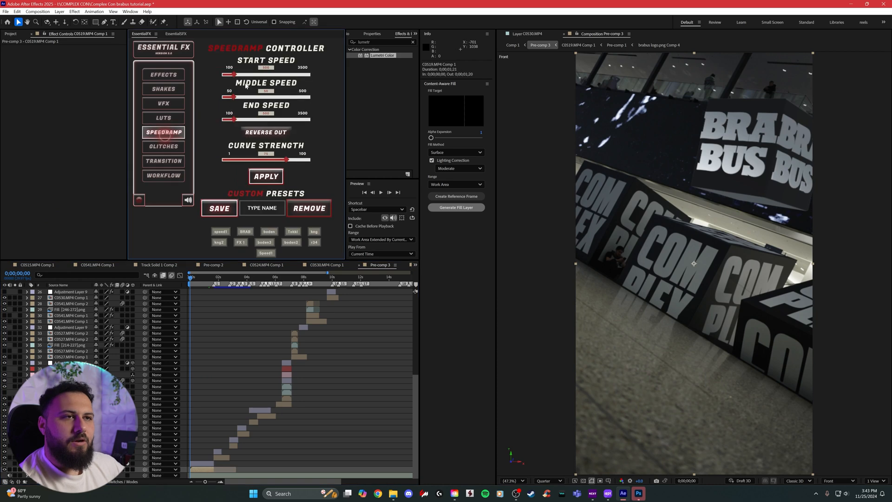
{"action": "left_click_drag", "start_coordinate": [232, 120], "coordinate": [253, 119]}
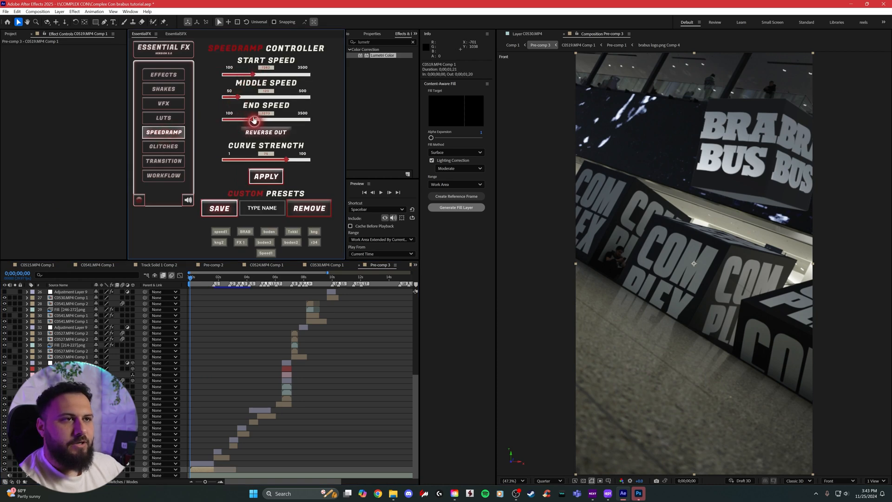